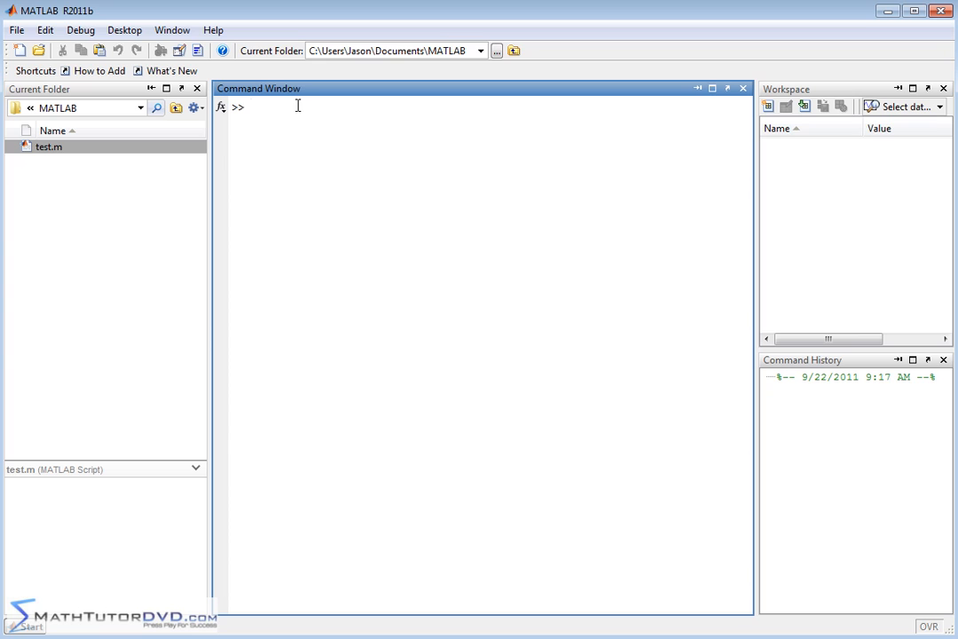
mouse_move(302, 111)
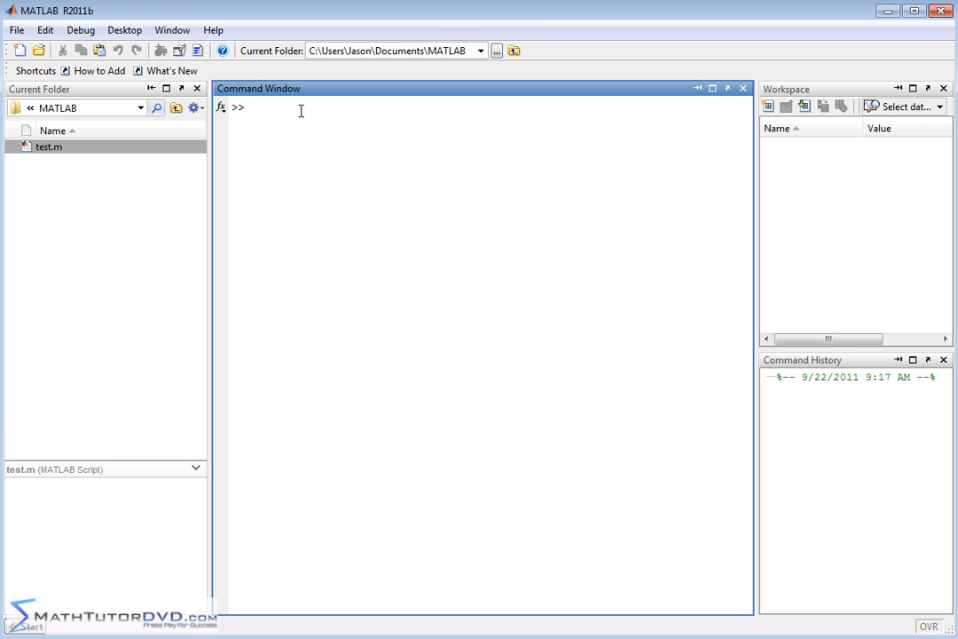
mouse_move(385, 185)
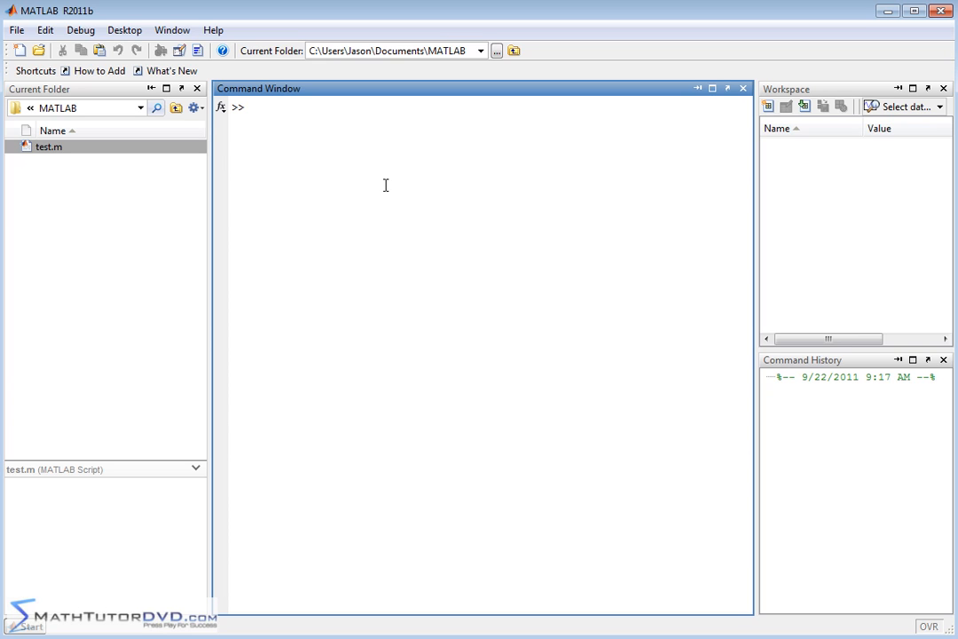
mouse_move(379, 171)
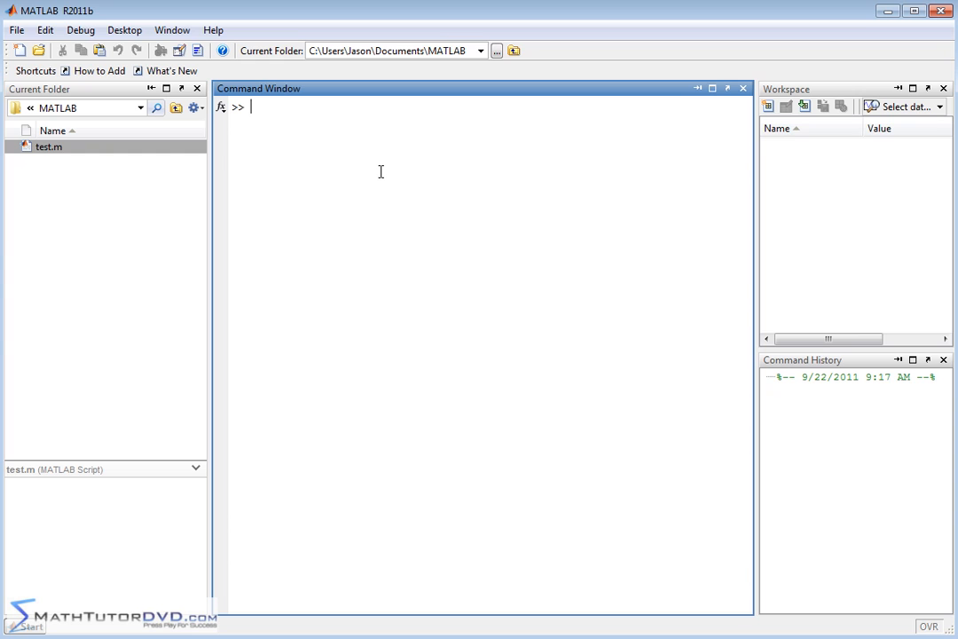
Evaluate 3+3 to get ans = 6
type("3")
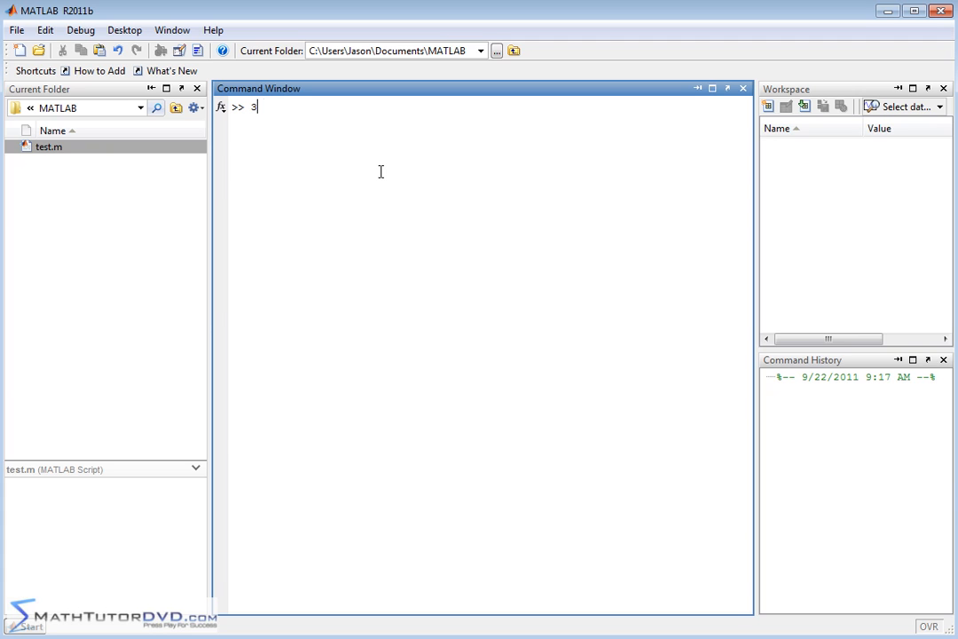
key("Enter")
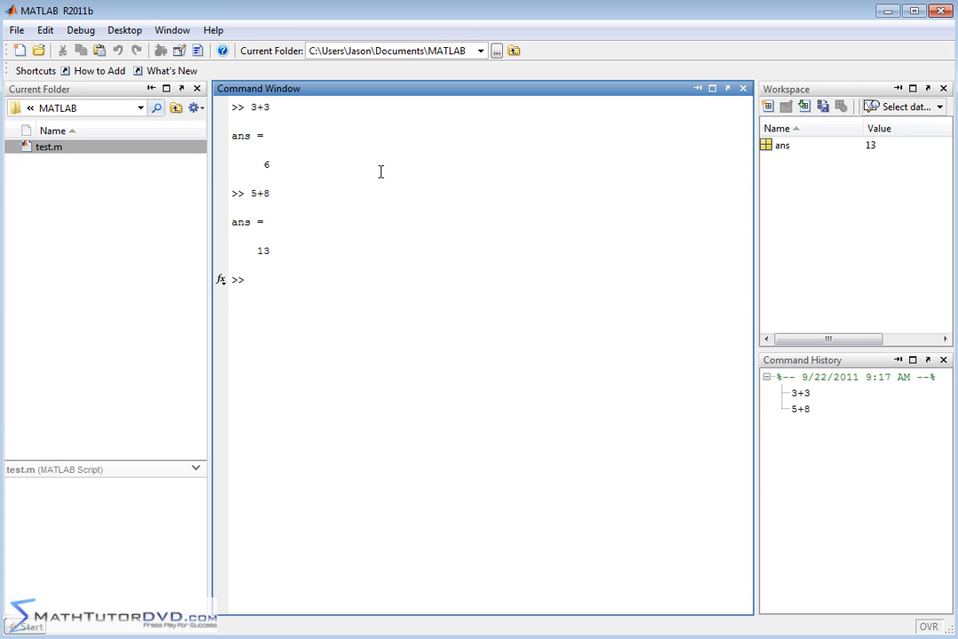
Enter the long sum 8+5+8+5+2+4+2+1456+547, which evaluates to 2037
type("8+5")
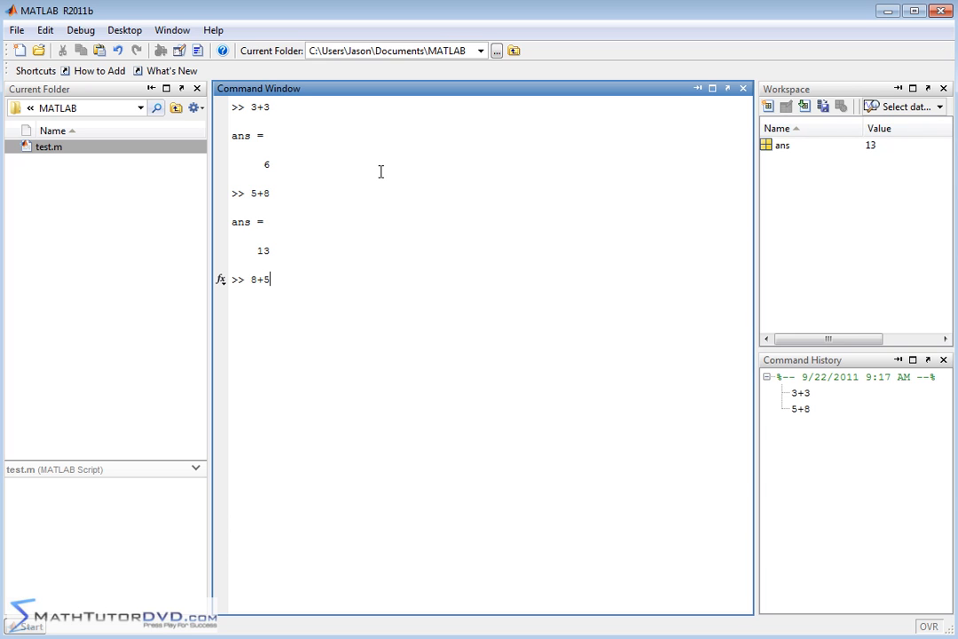
type("+8+5+2+")
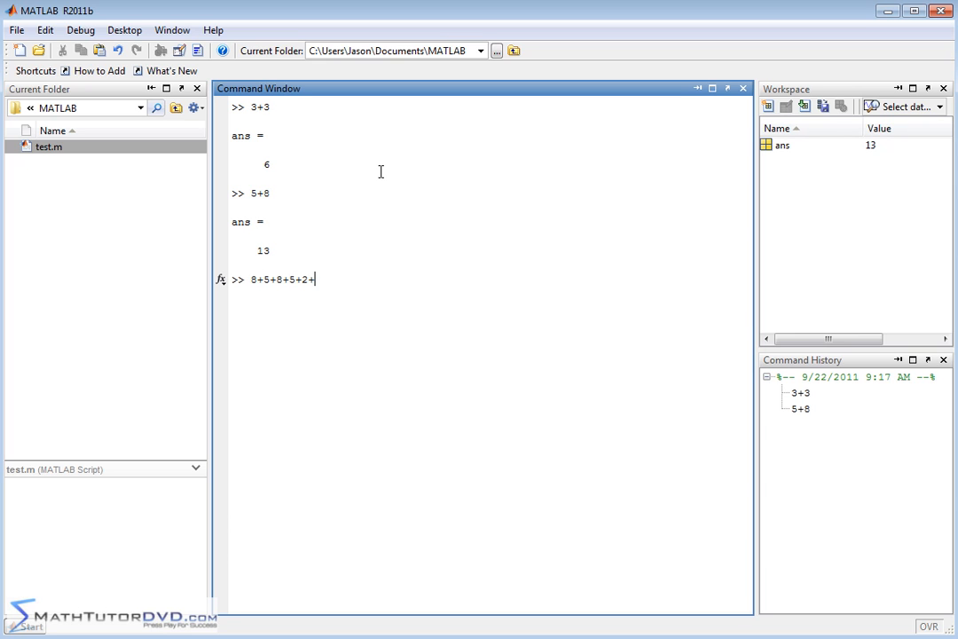
type("4+2+14")
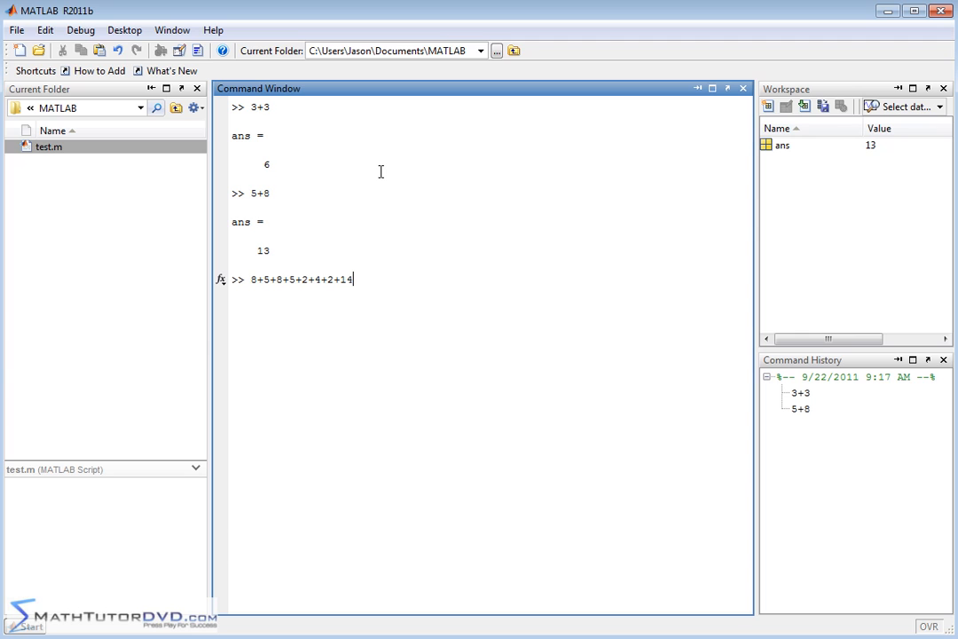
type("56+547")
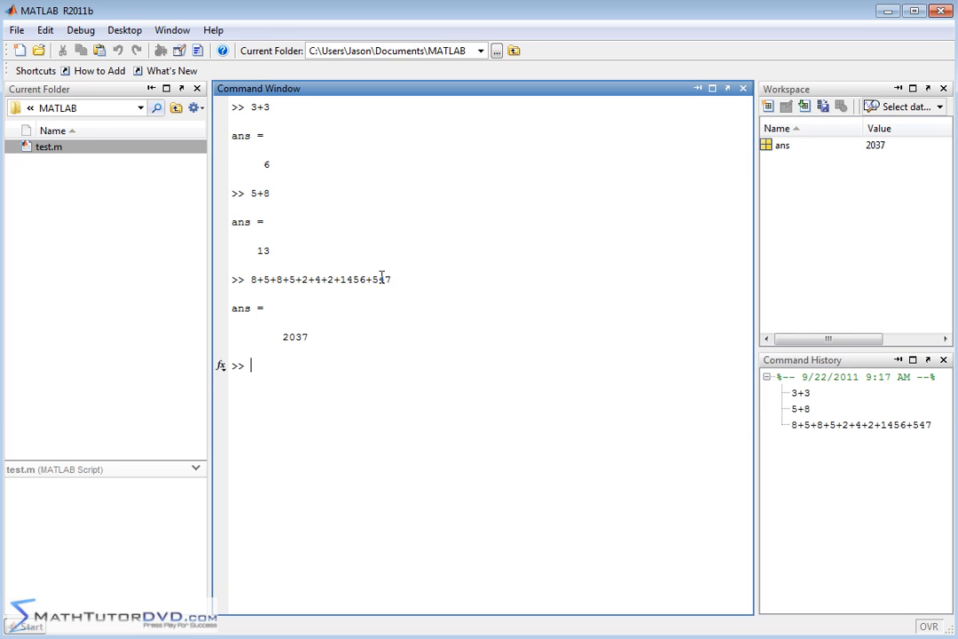
mouse_move(444, 365)
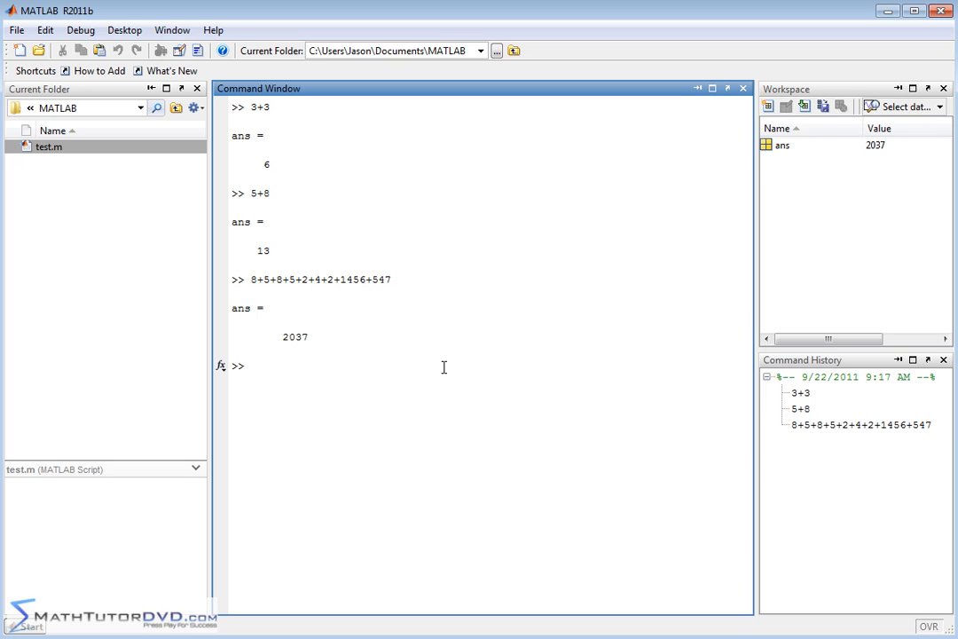
mouse_move(445, 422)
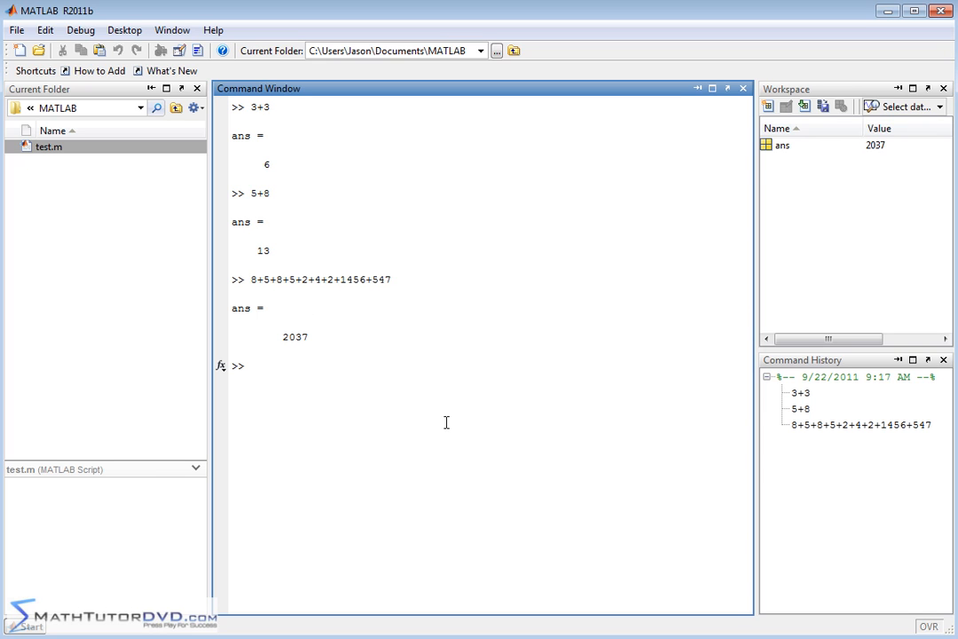
Evaluate the mixed expression 56+87-109-1025 to get -991
type("56+87")
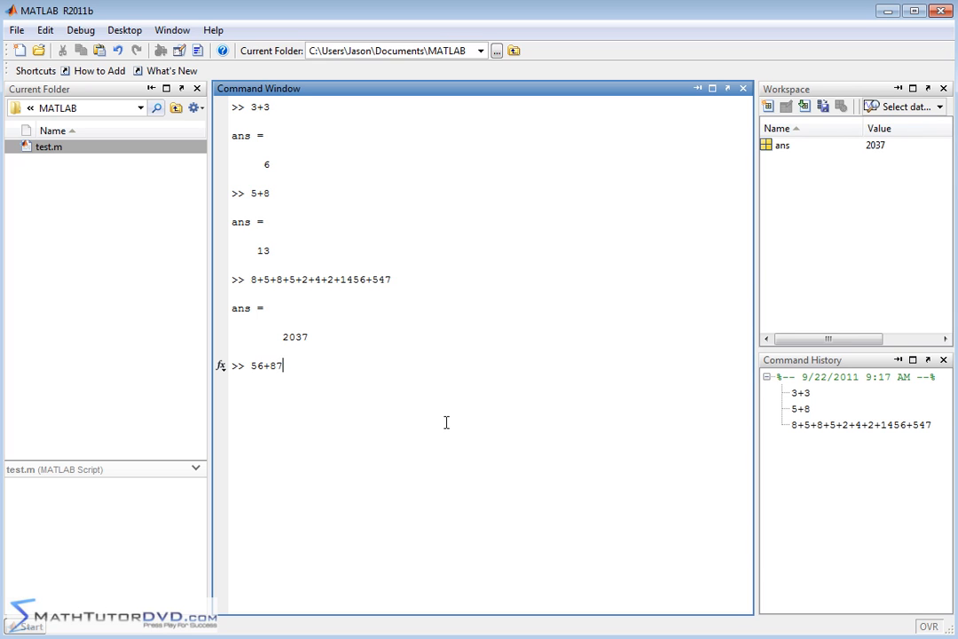
type("-109-1025")
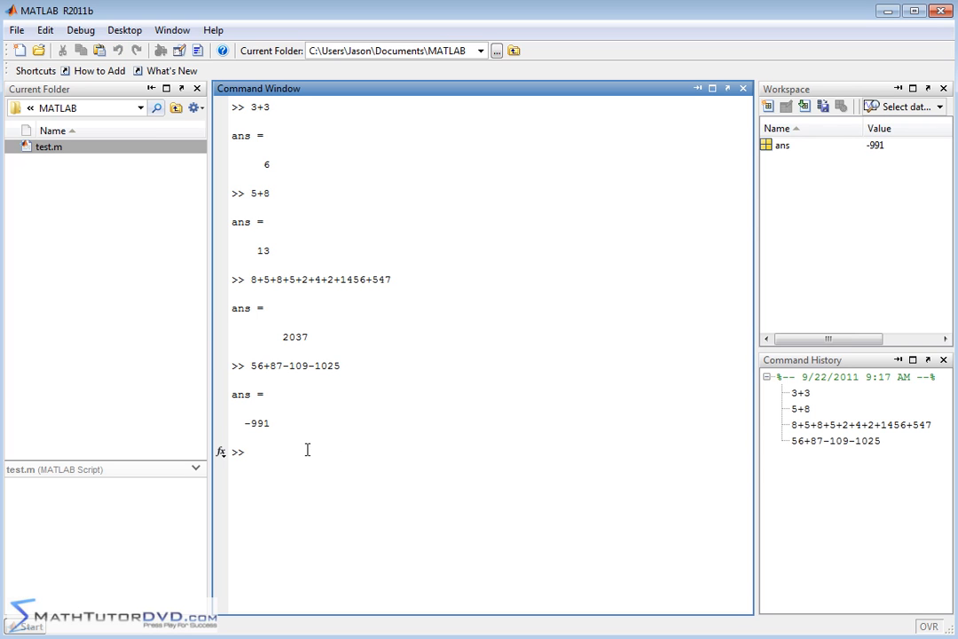
mouse_move(281, 420)
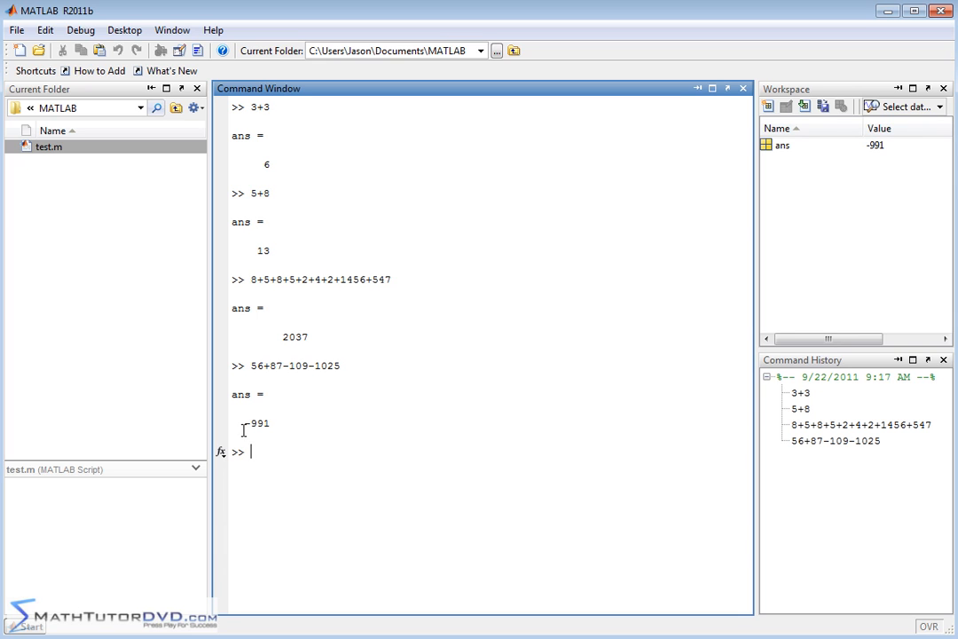
mouse_move(362, 469)
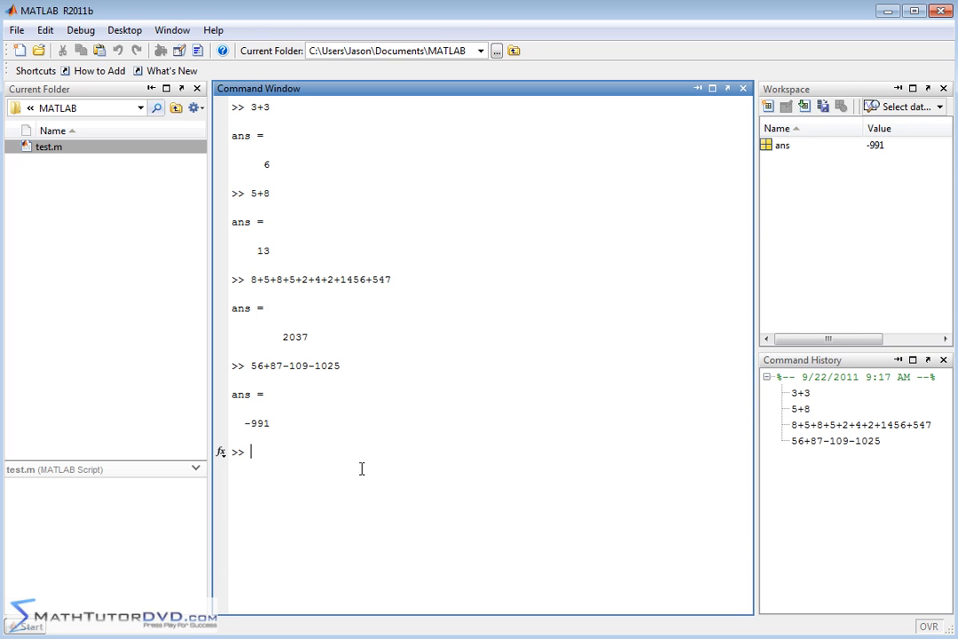
mouse_move(357, 411)
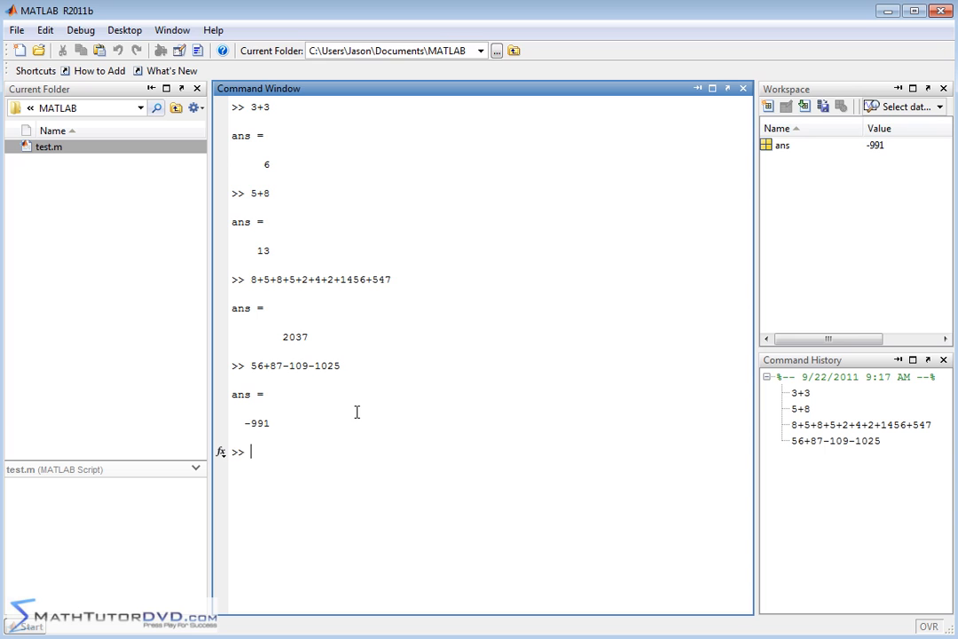
Clear the Command Window with clc, then compute 56*8 = 448
type("clc")
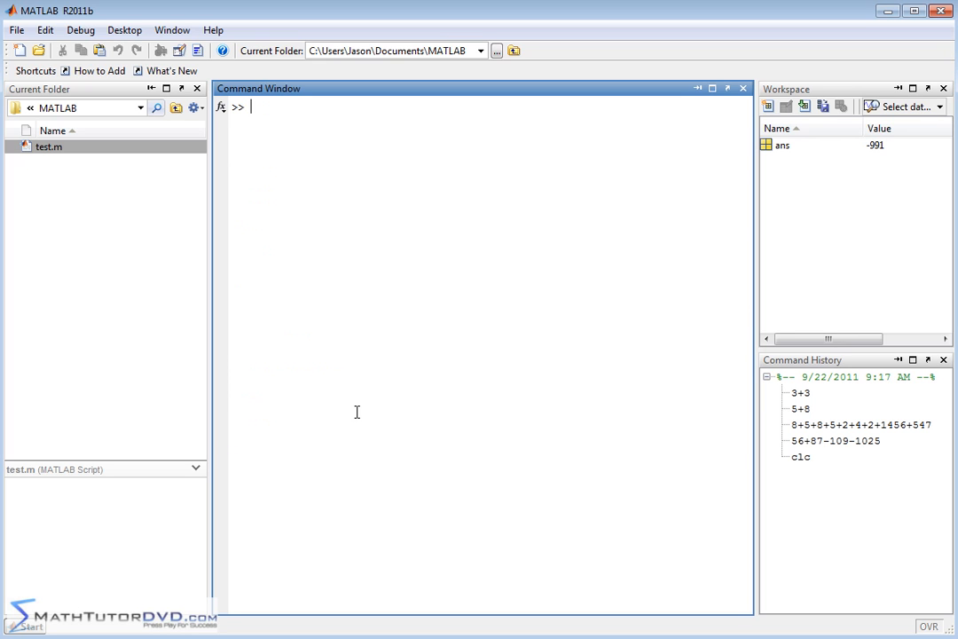
type("56*")
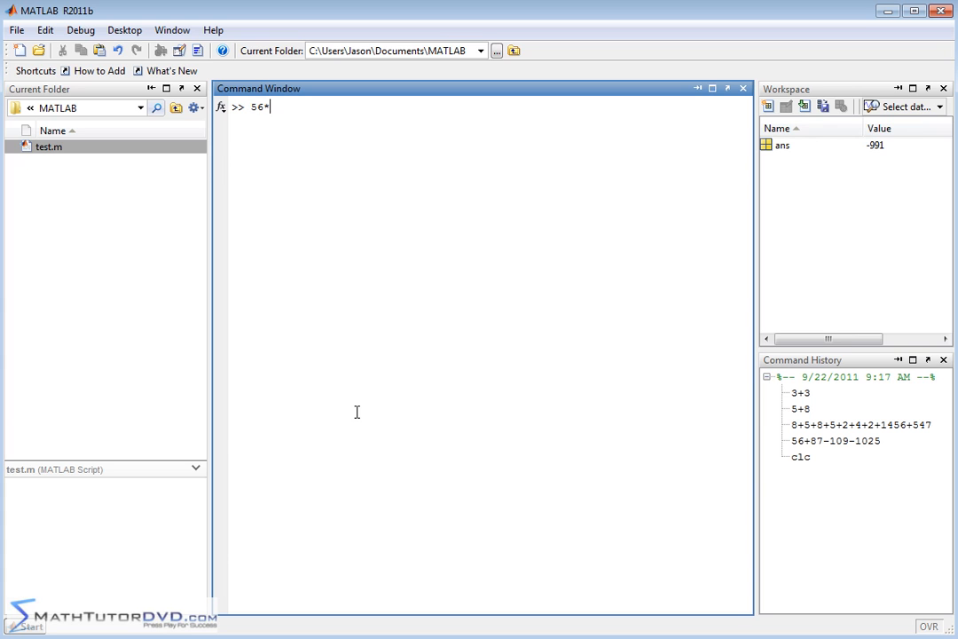
type("8")
type("10*8")
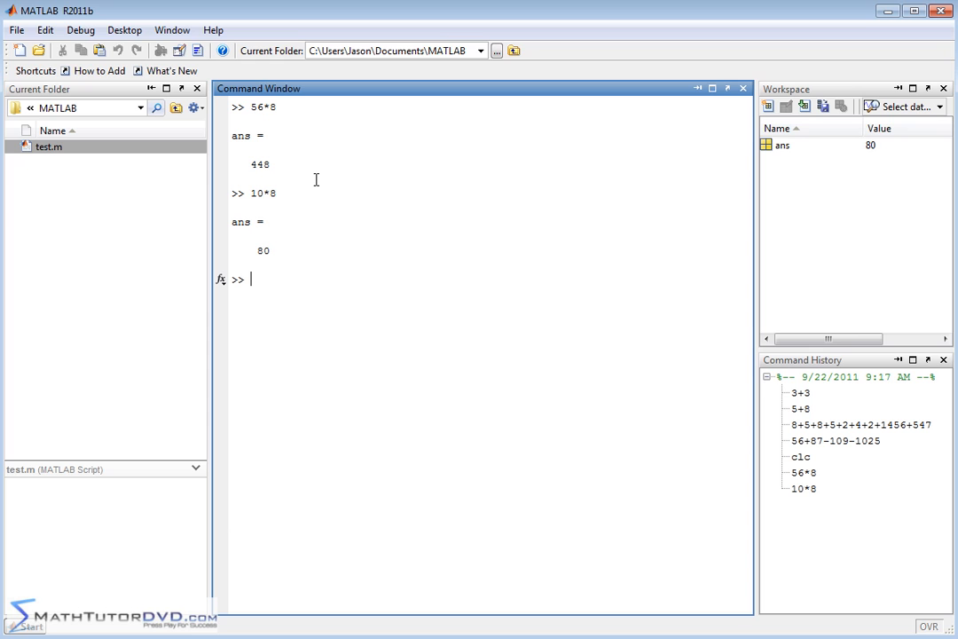
Compute the product 5*8*7*5*888*5, giving 6216000
type("5*8*7*")
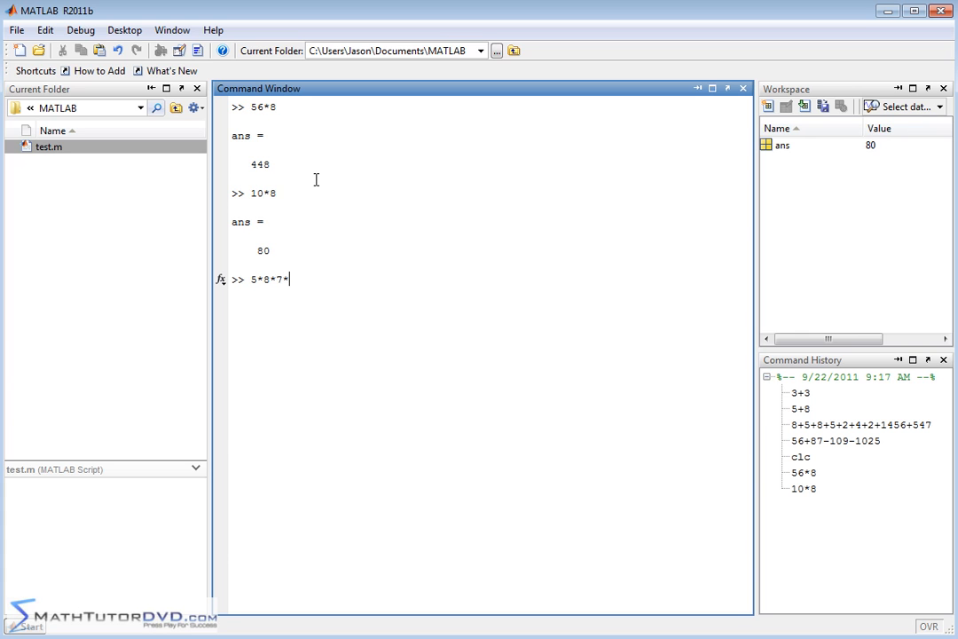
type("5*888*5")
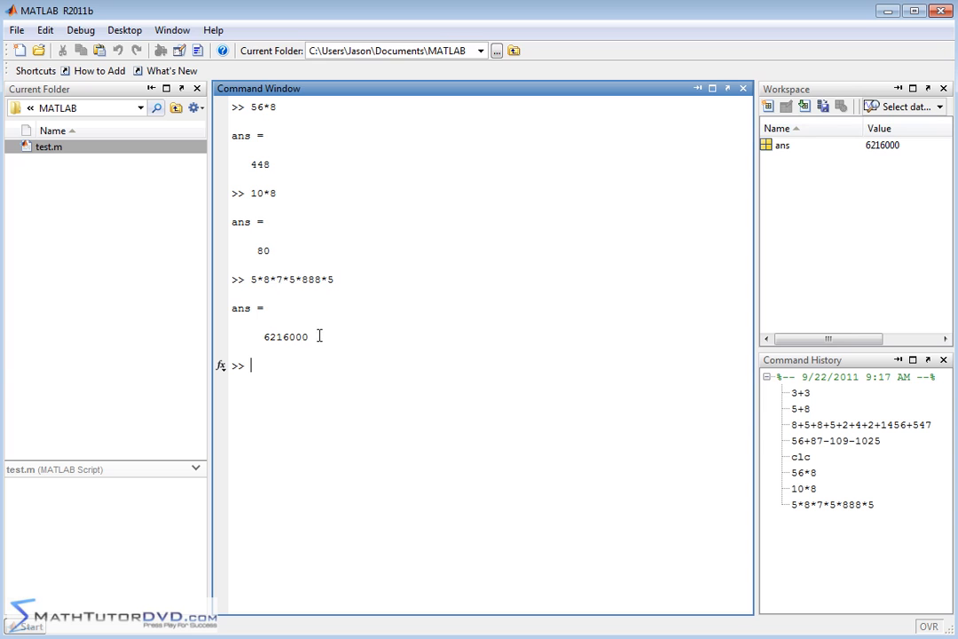
mouse_move(320, 351)
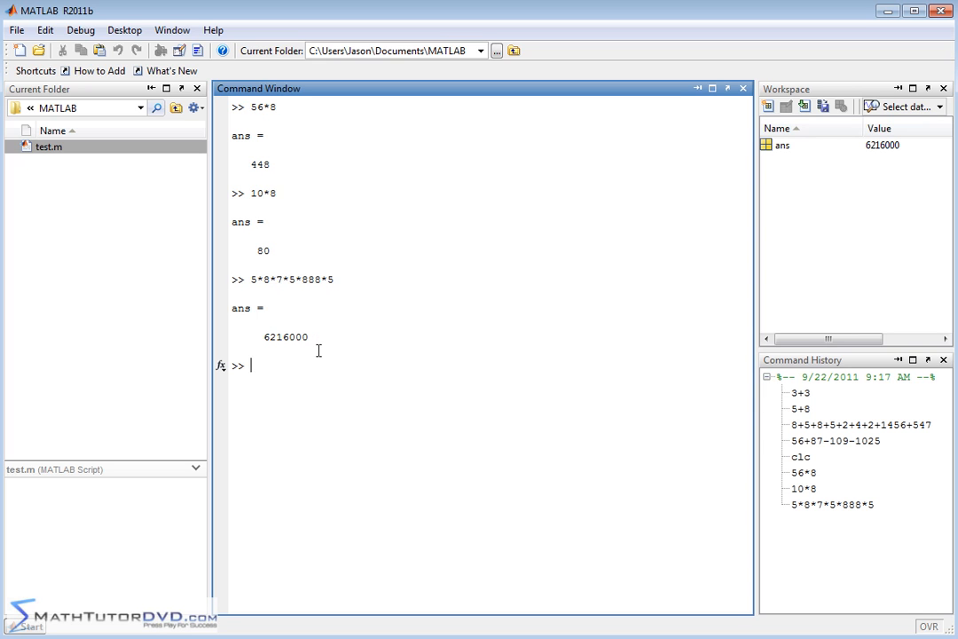
mouse_move(316, 335)
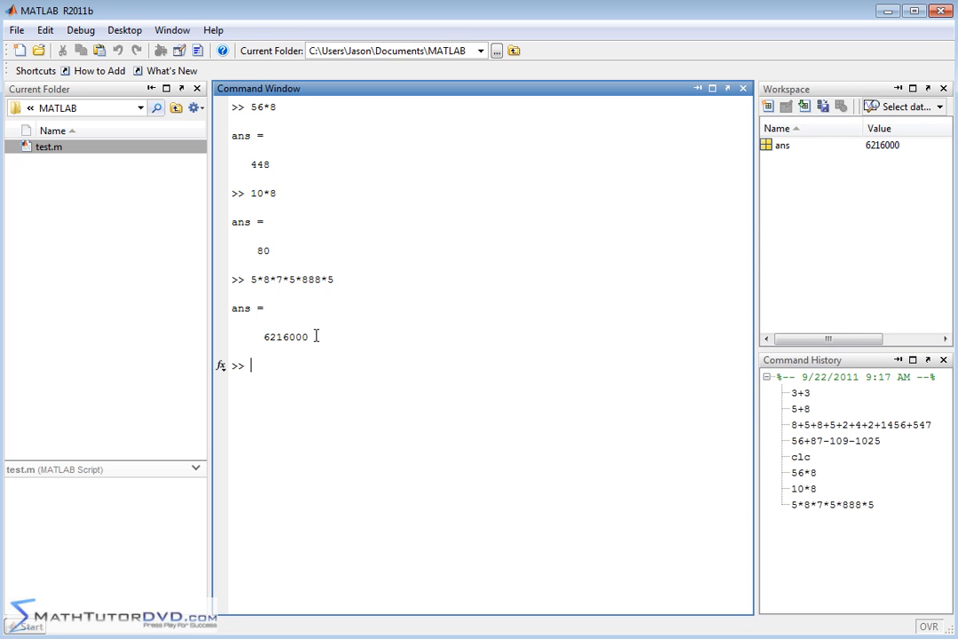
mouse_move(394, 305)
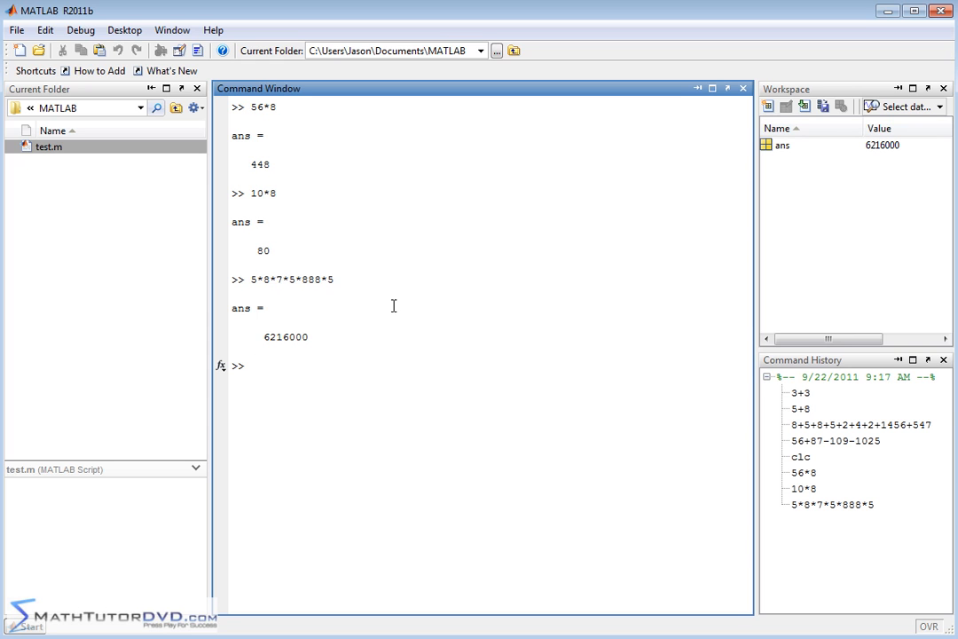
Evaluate 5/7 as 0.7143 and 1/2 as 0.5000, clearing the window with clc
type("5/7")
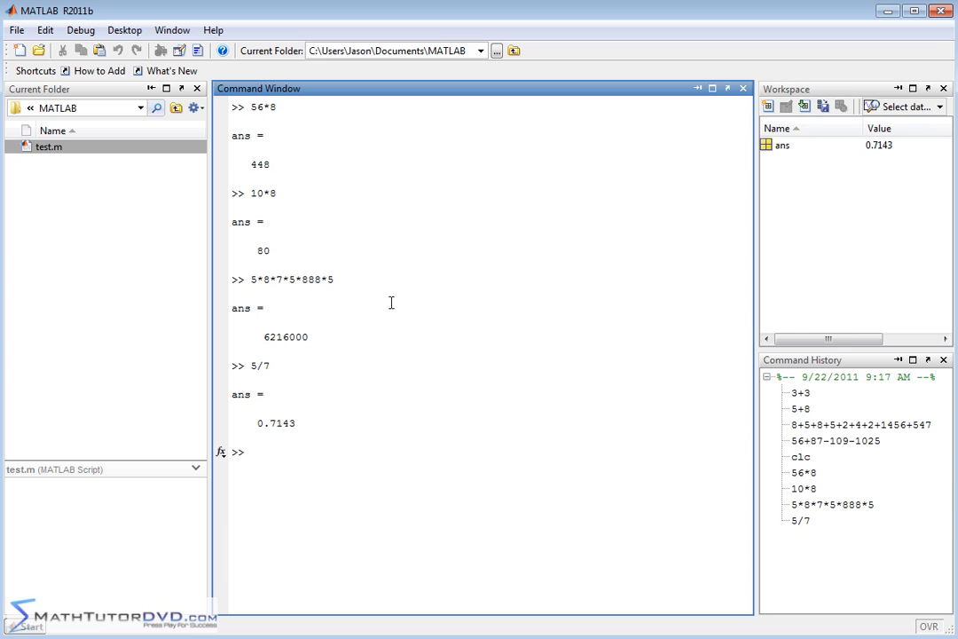
type("1")
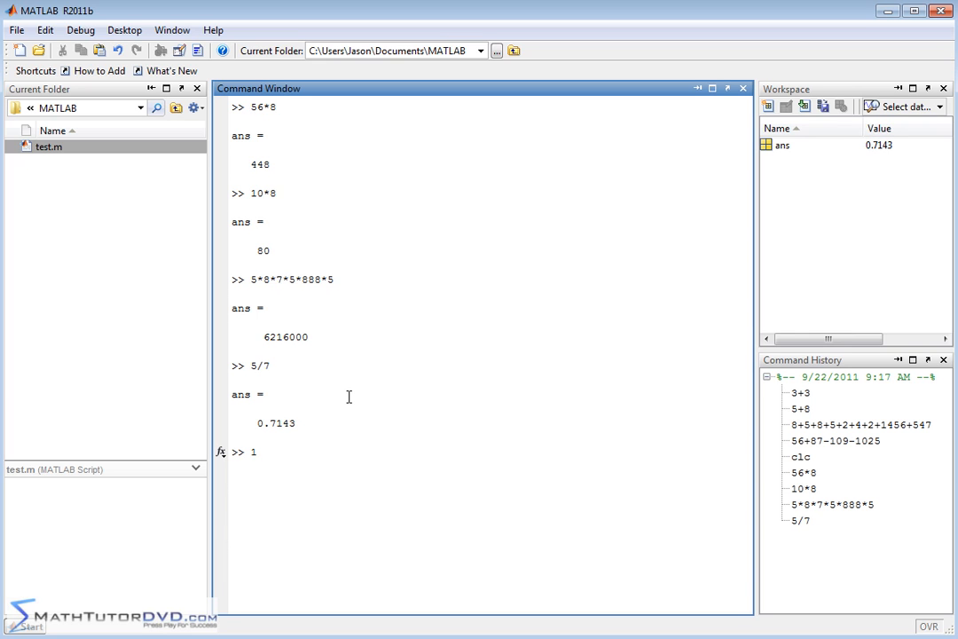
type("/2")
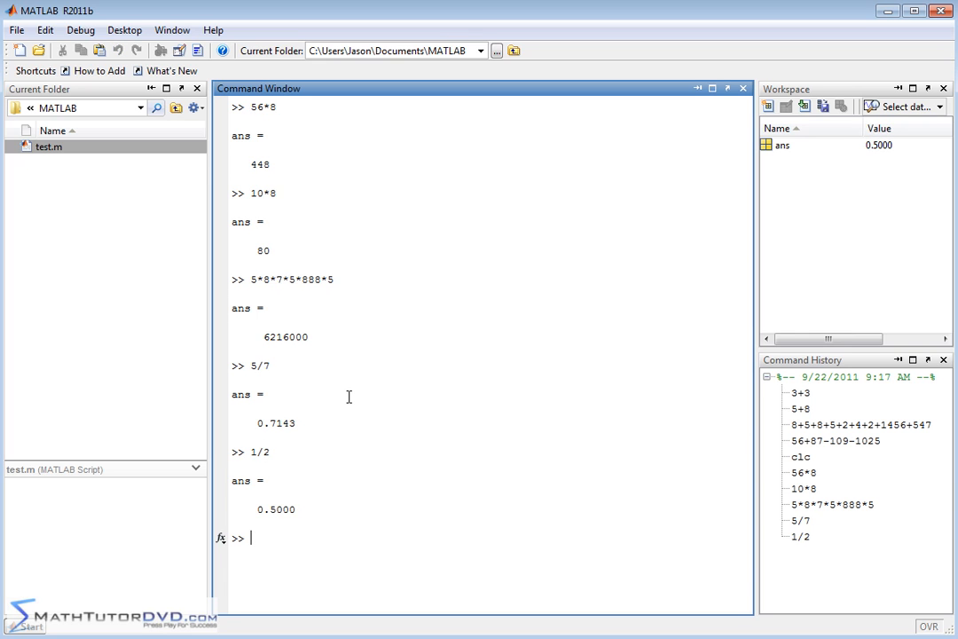
type("clc")
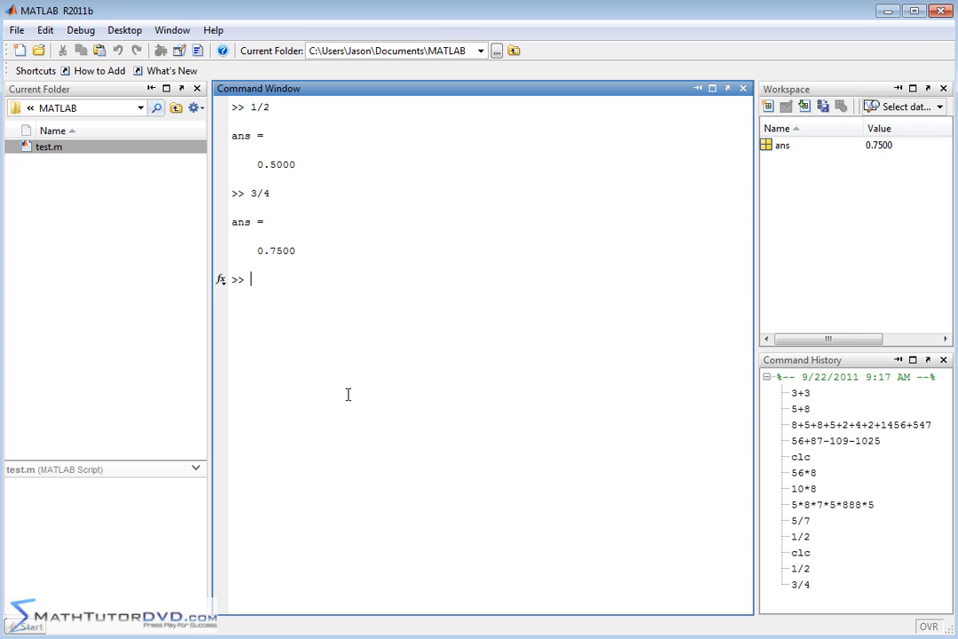
Evaluate 2/3 to get 0.6667
type("2/3")
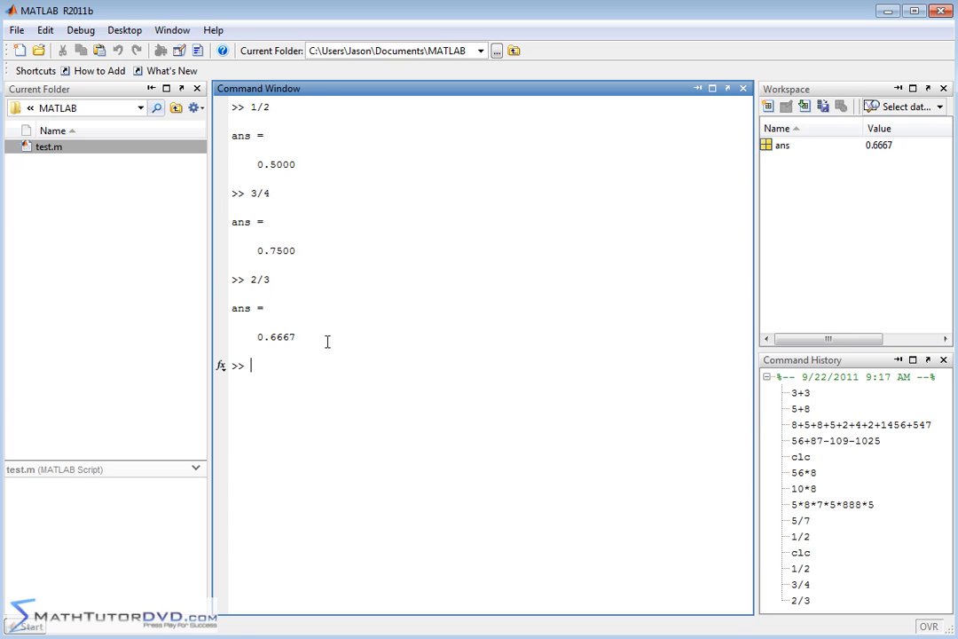
mouse_move(337, 238)
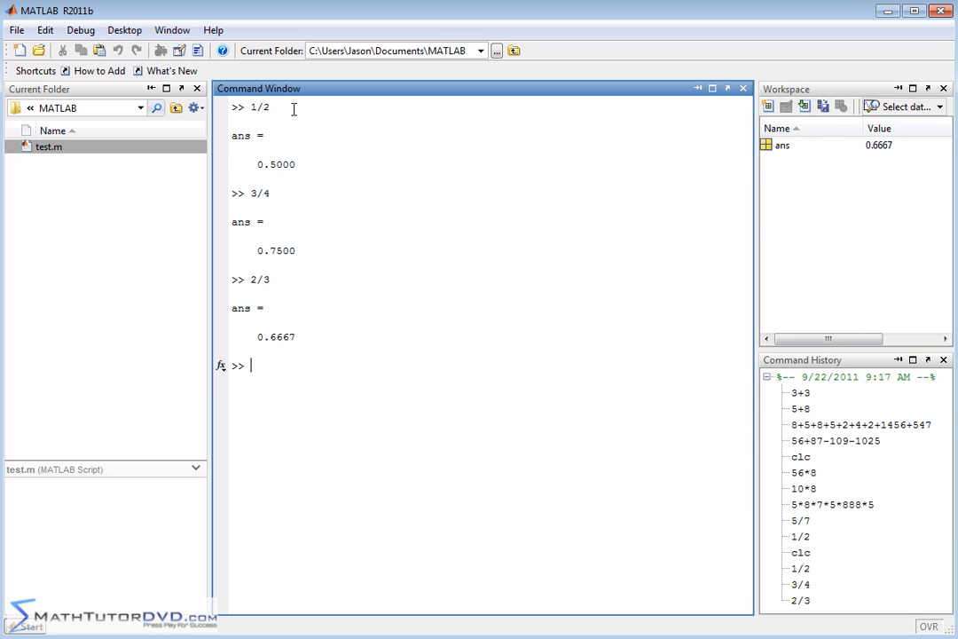
mouse_move(249, 337)
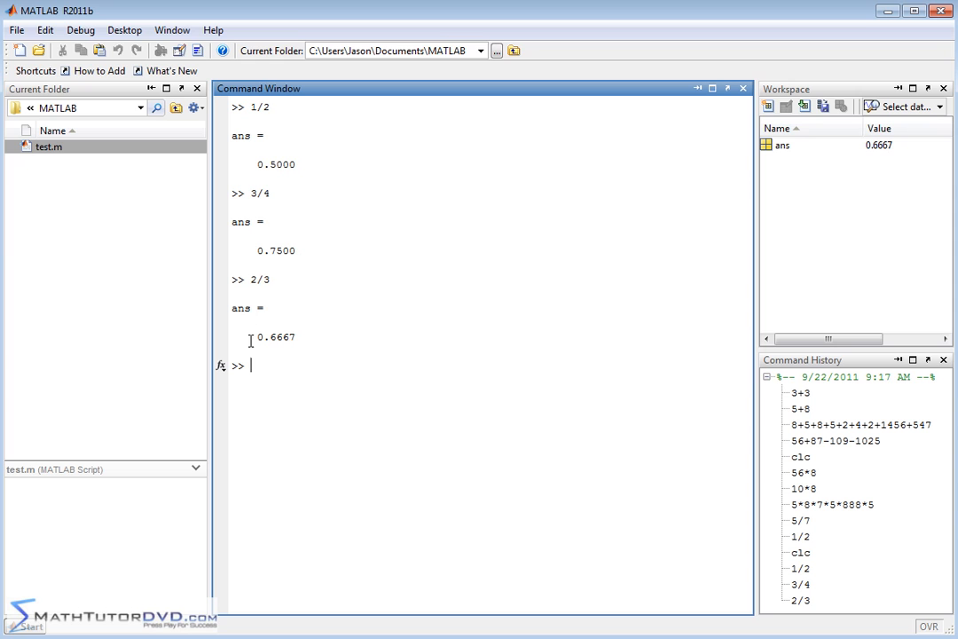
mouse_move(309, 346)
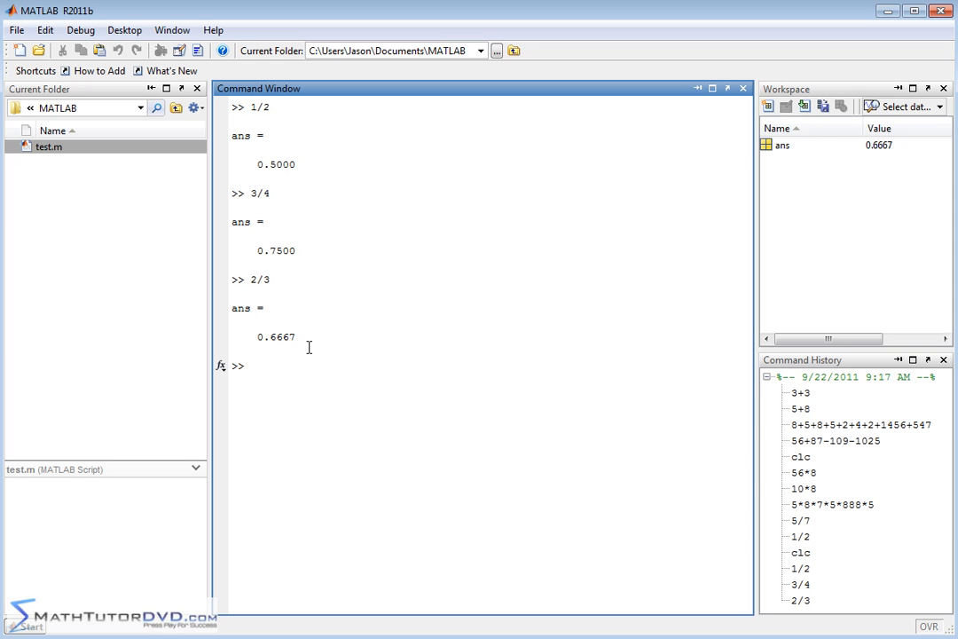
mouse_move(308, 337)
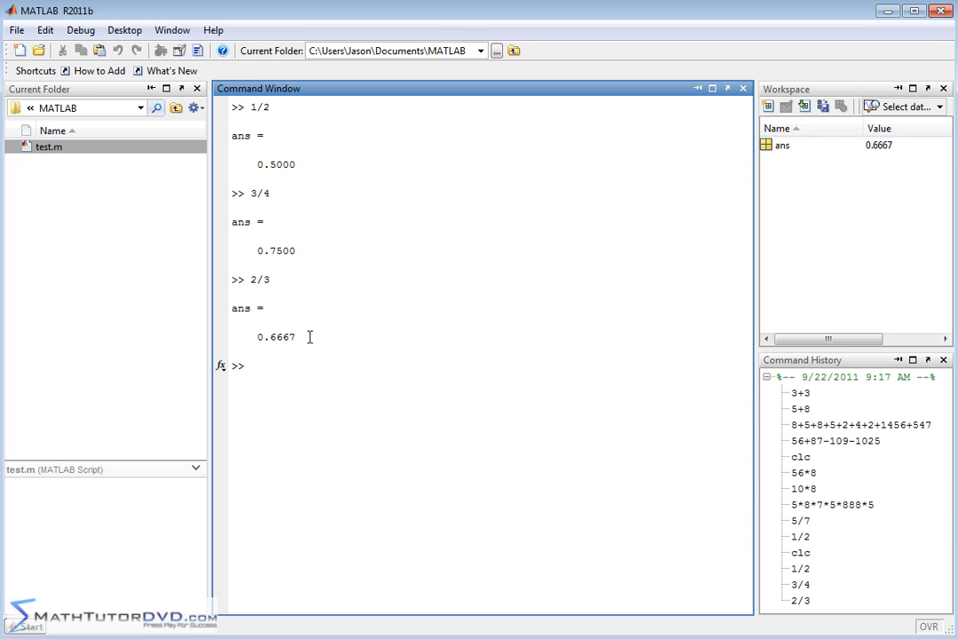
mouse_move(307, 332)
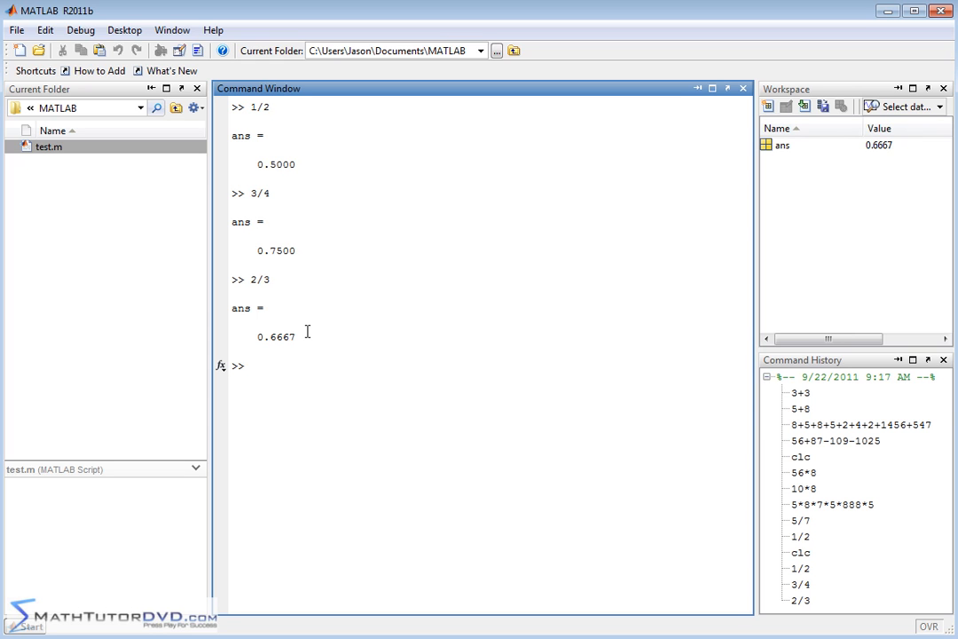
mouse_move(268, 163)
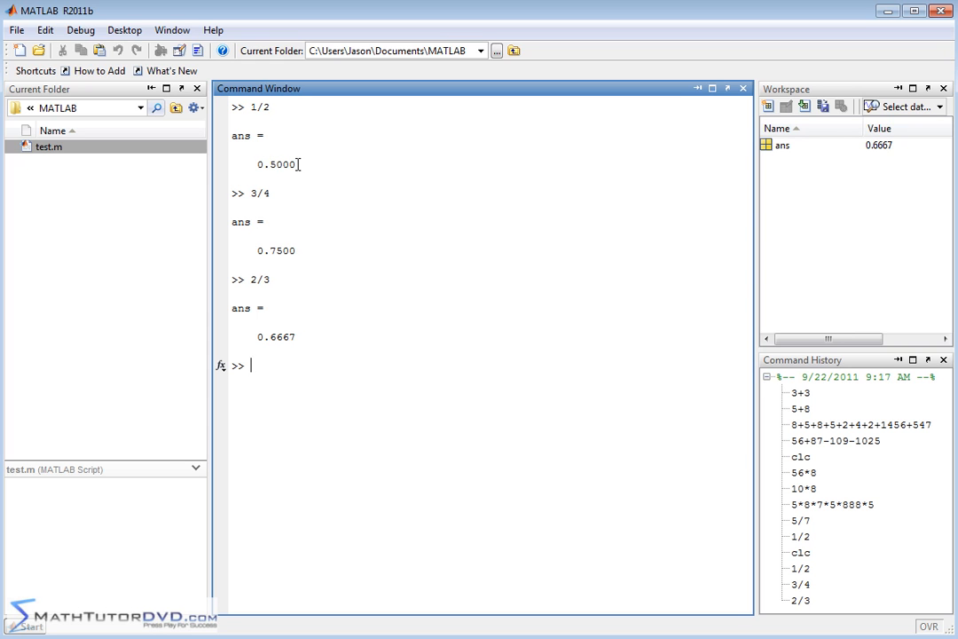
mouse_move(300, 144)
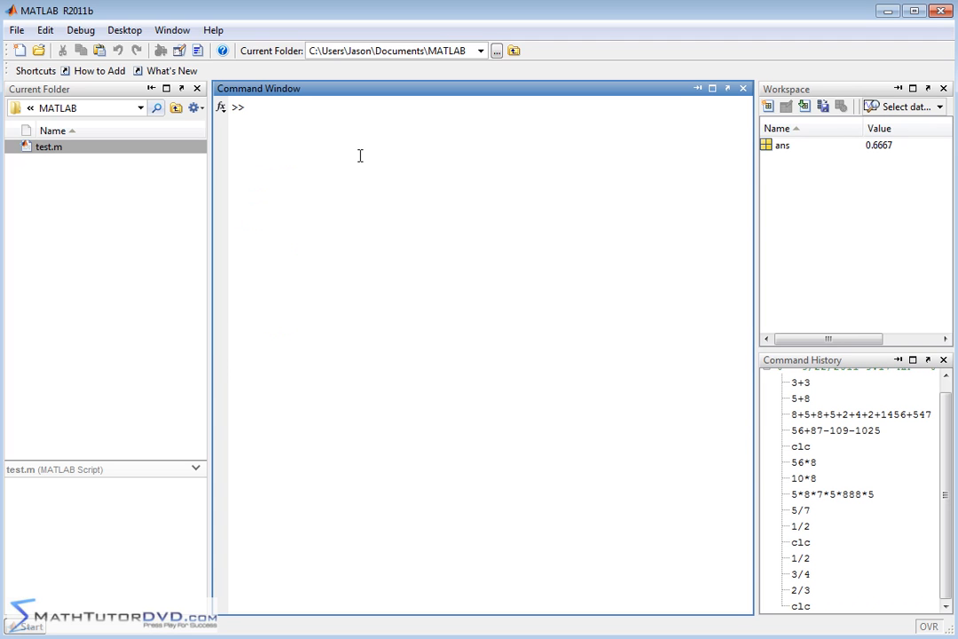
Evaluate 1/2+1/4 as 0.7500 and 5/8*17 as 10.6250, then clear with clc
type("1/2")
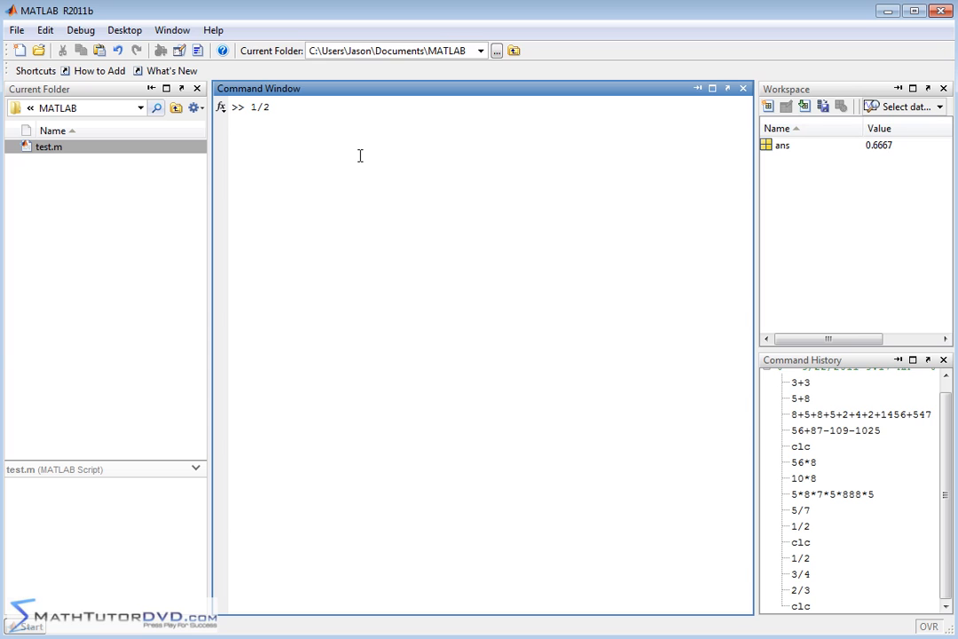
type("+1/4")
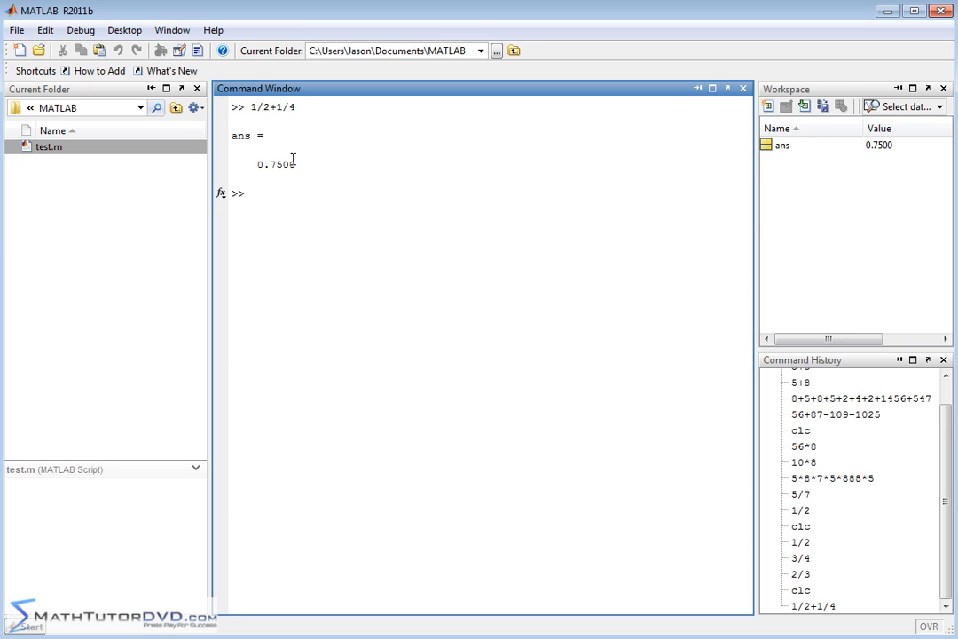
mouse_move(323, 169)
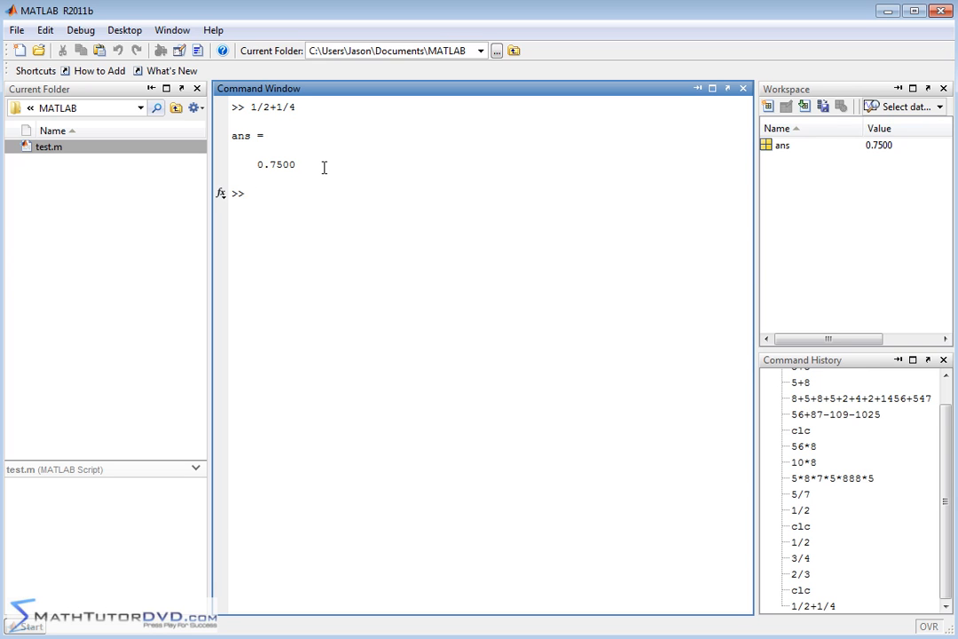
mouse_move(311, 194)
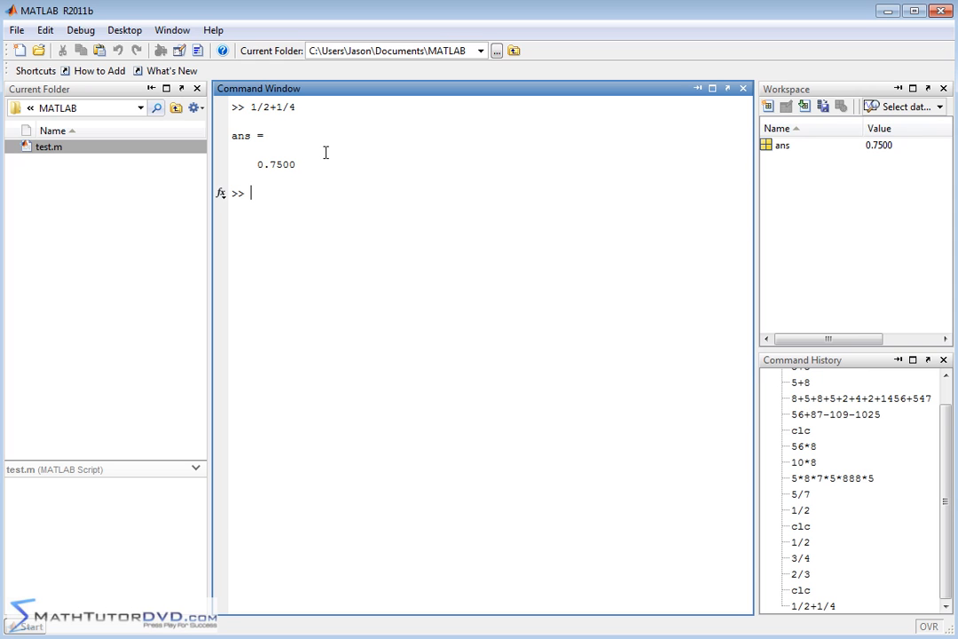
type("5/8*17")
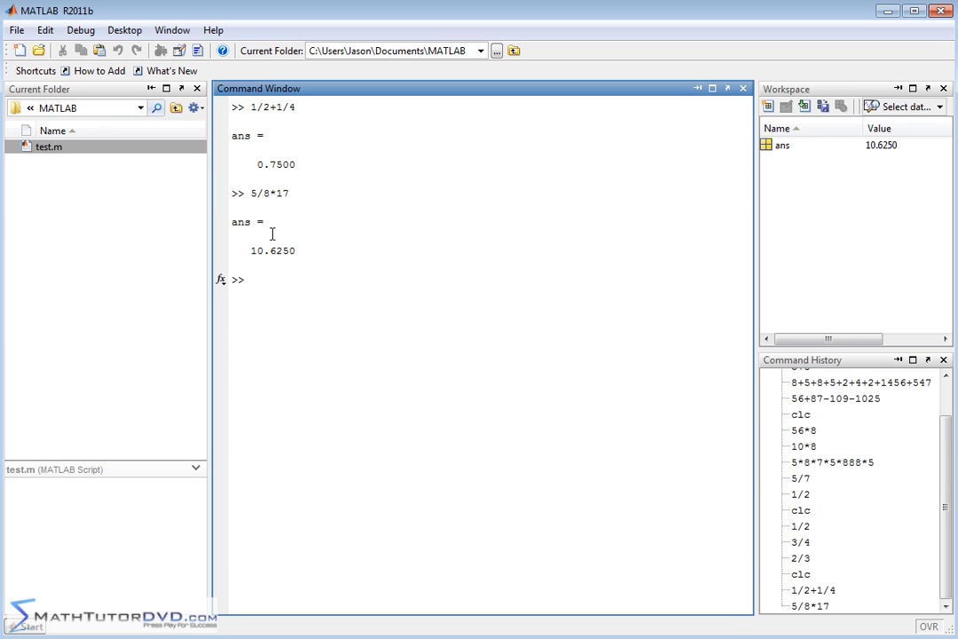
mouse_move(277, 266)
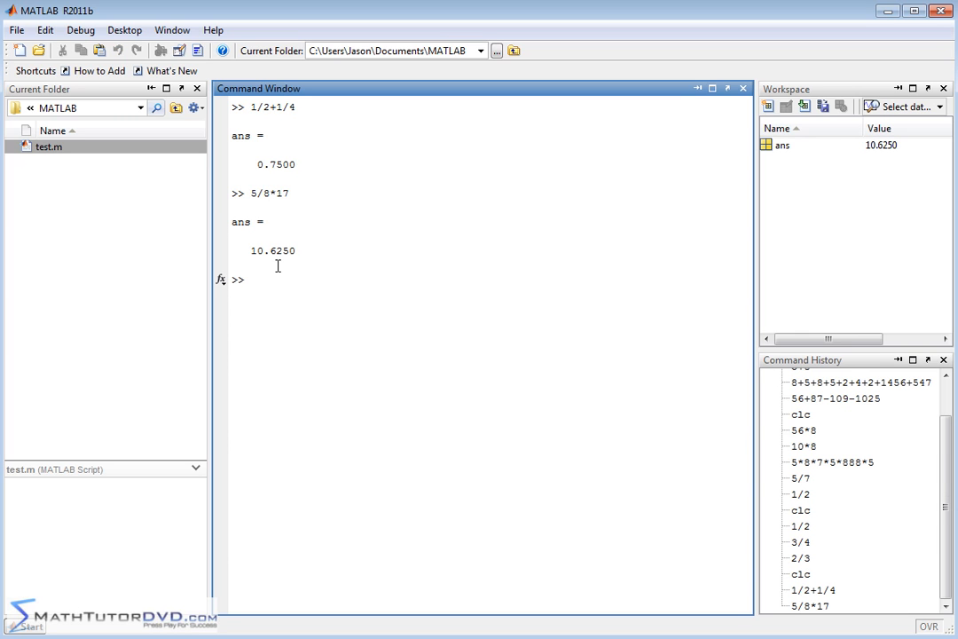
mouse_move(276, 258)
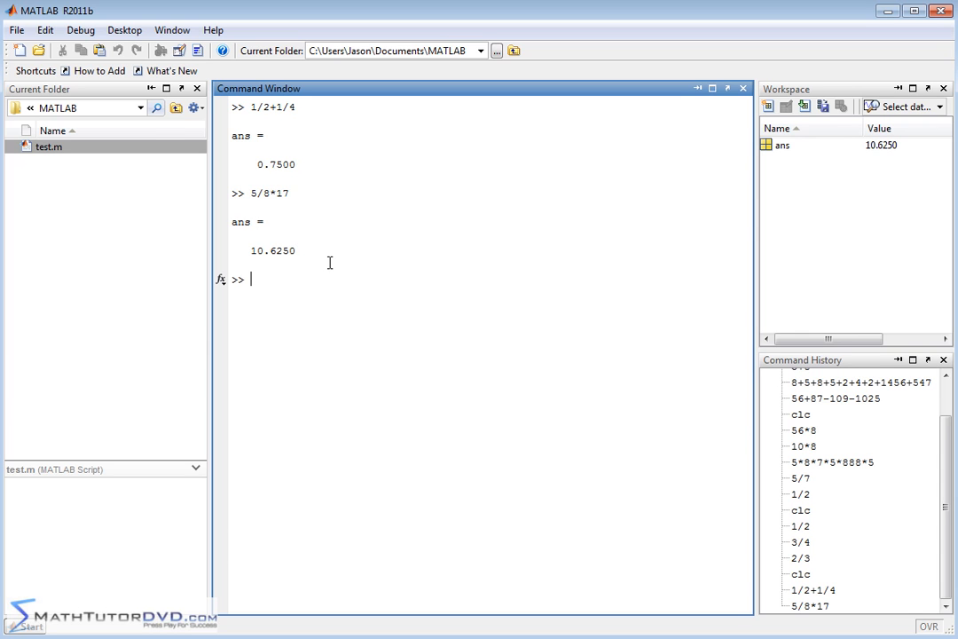
type("clc")
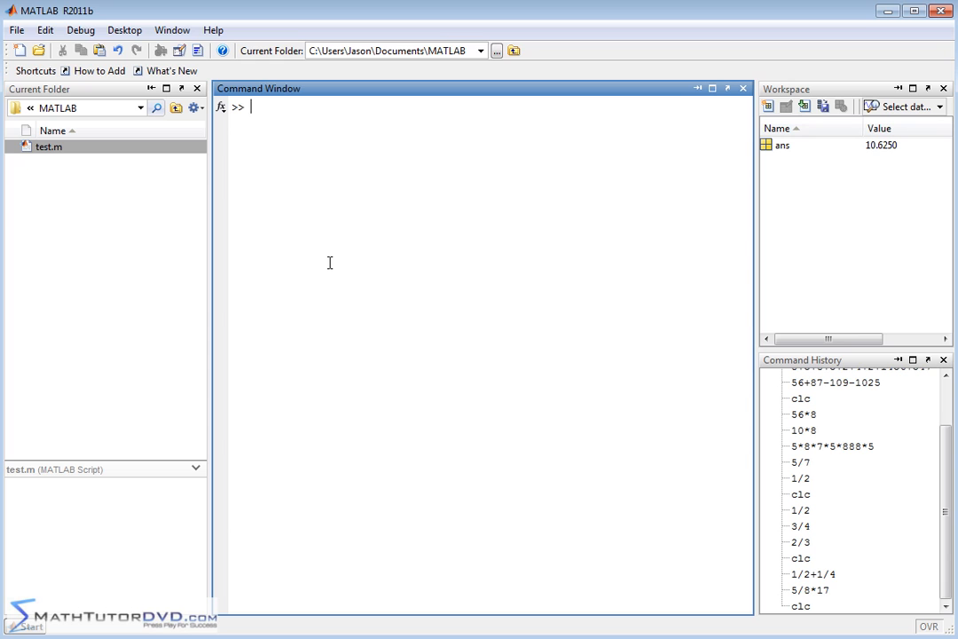
Evaluate 5+6*7 without parentheses, giving 47 since multiplication comes first
type("5")
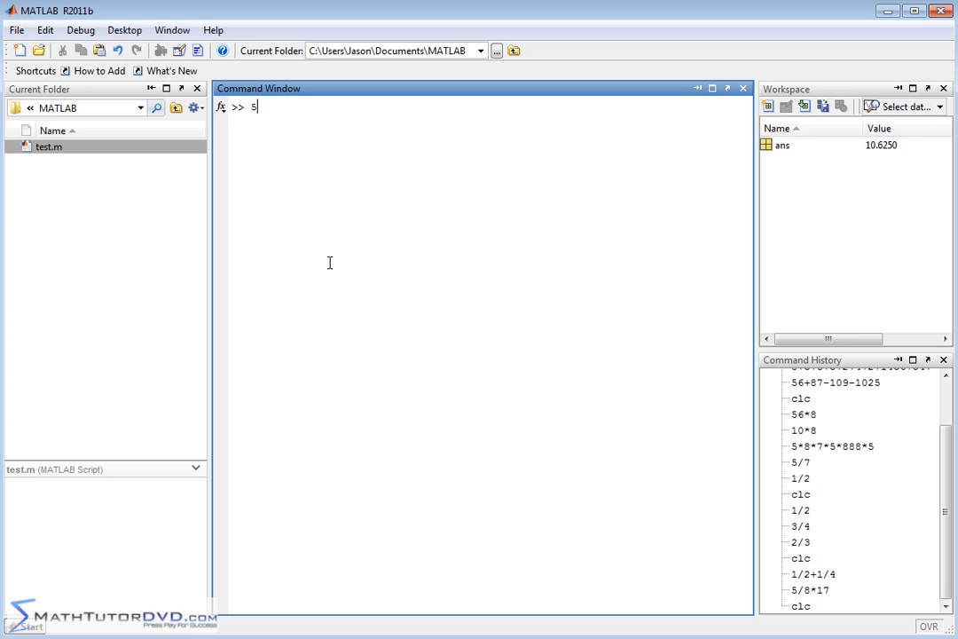
type("+6*")
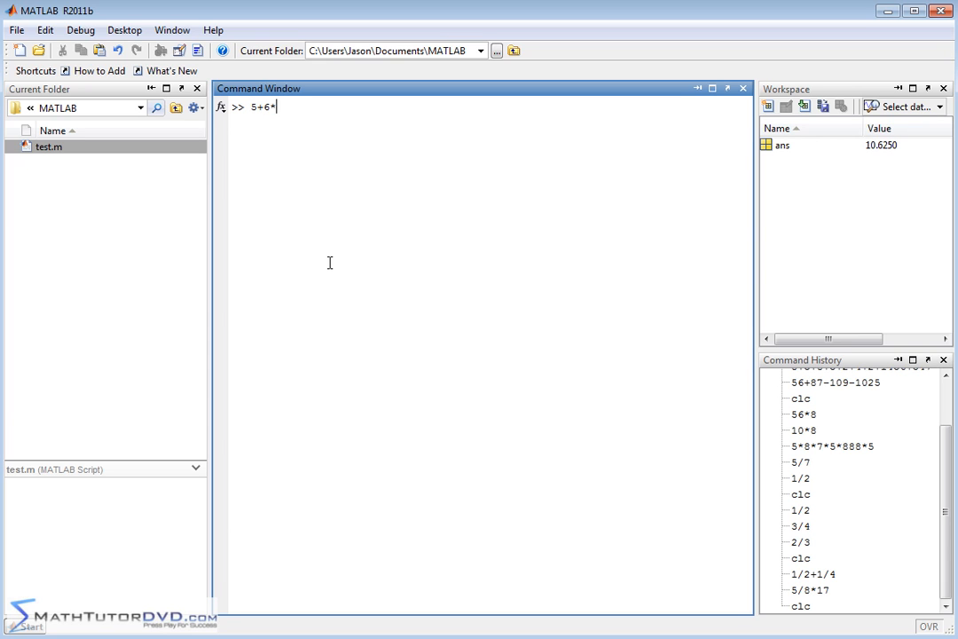
type("7")
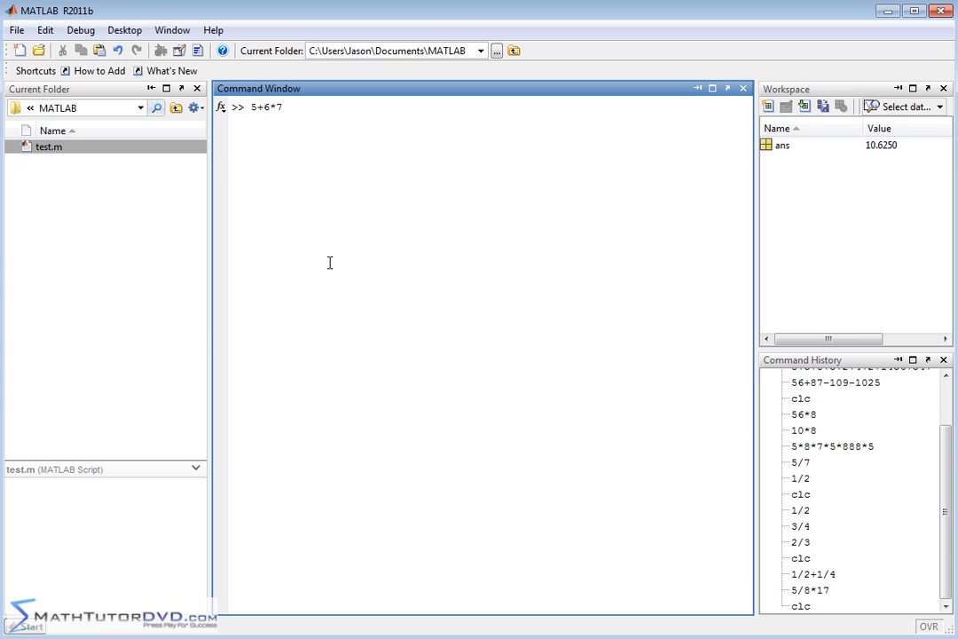
mouse_move(277, 124)
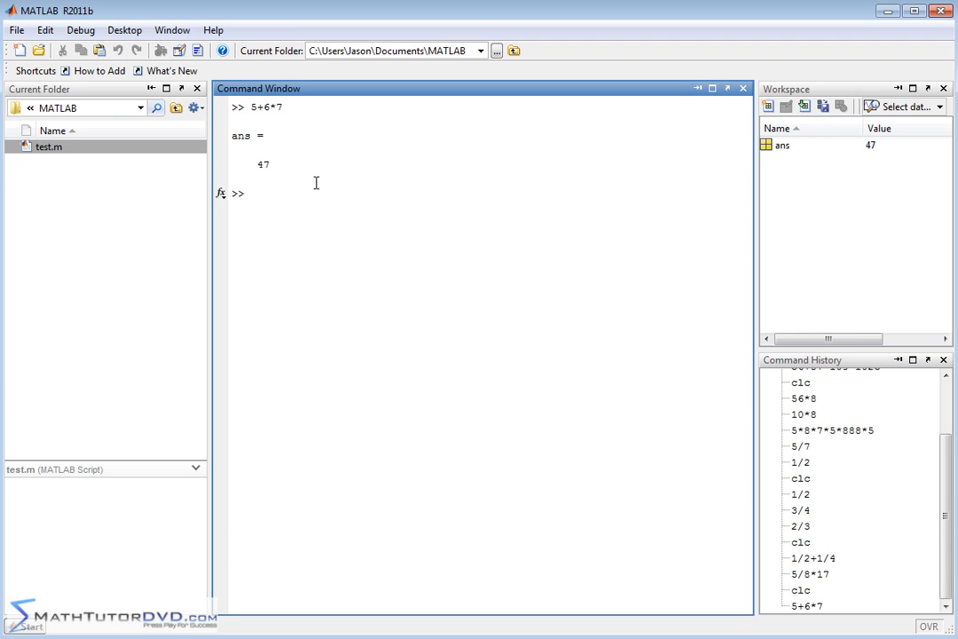
mouse_move(465, 323)
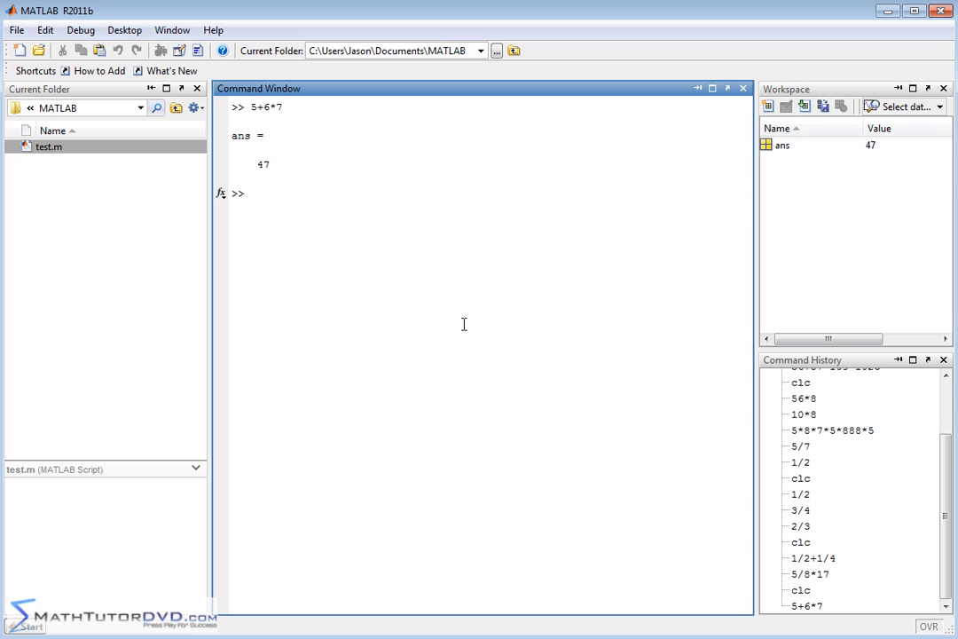
Evaluate (5+6)*7 so the addition happens first, giving 77
type("(5")
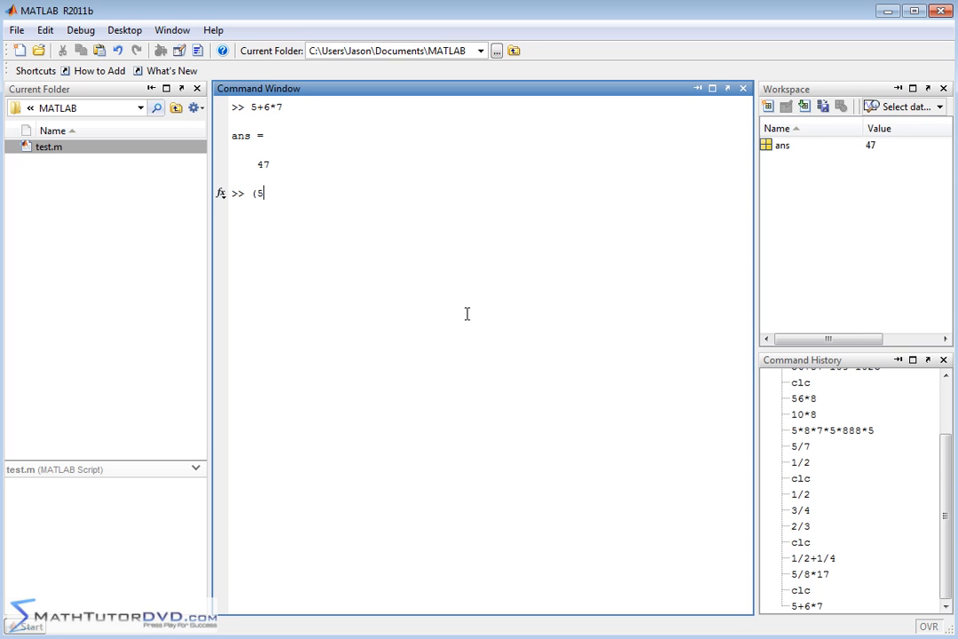
type("+6)")
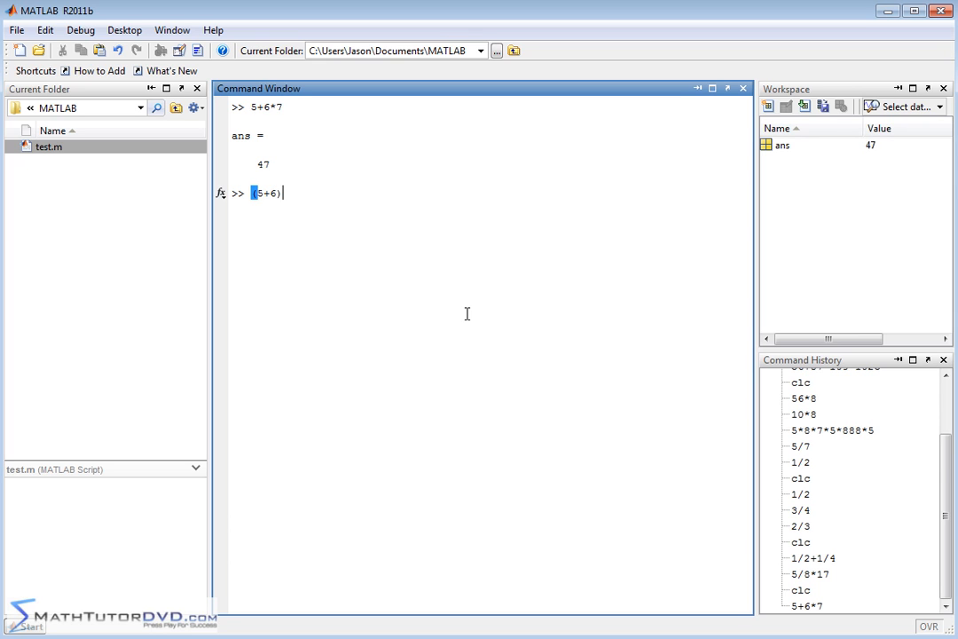
type("*7")
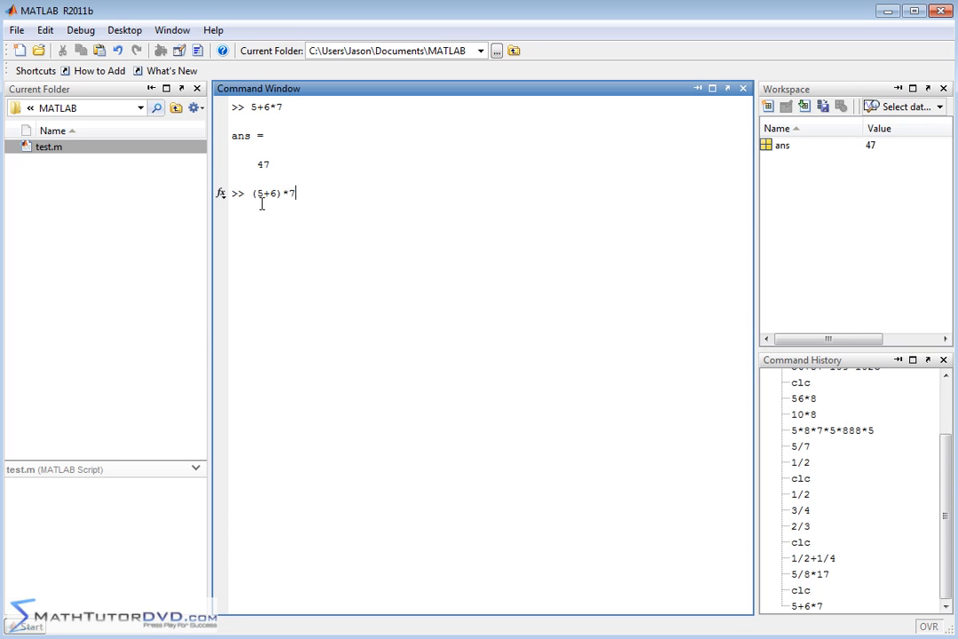
mouse_move(269, 197)
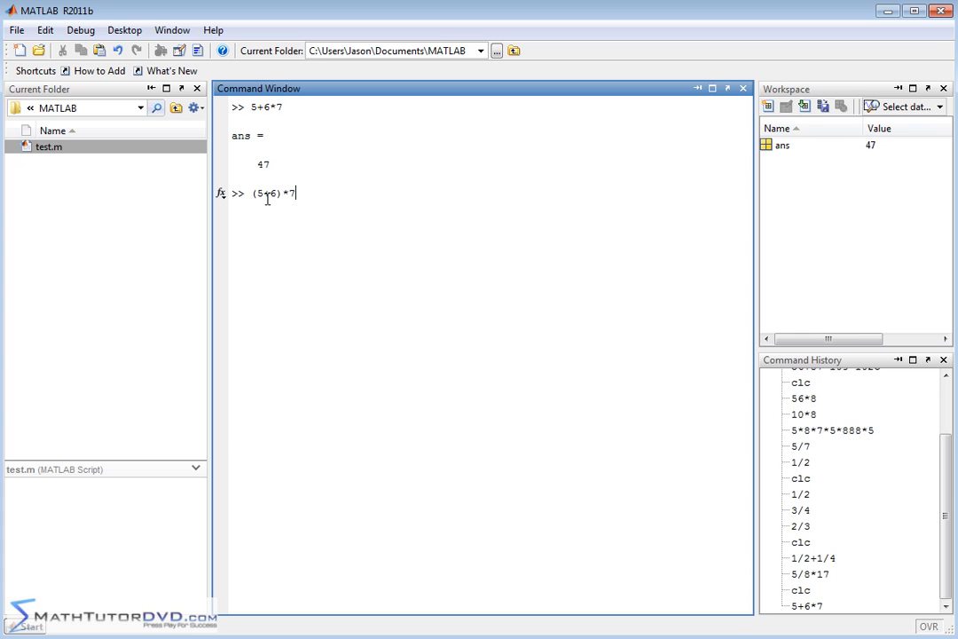
mouse_move(269, 206)
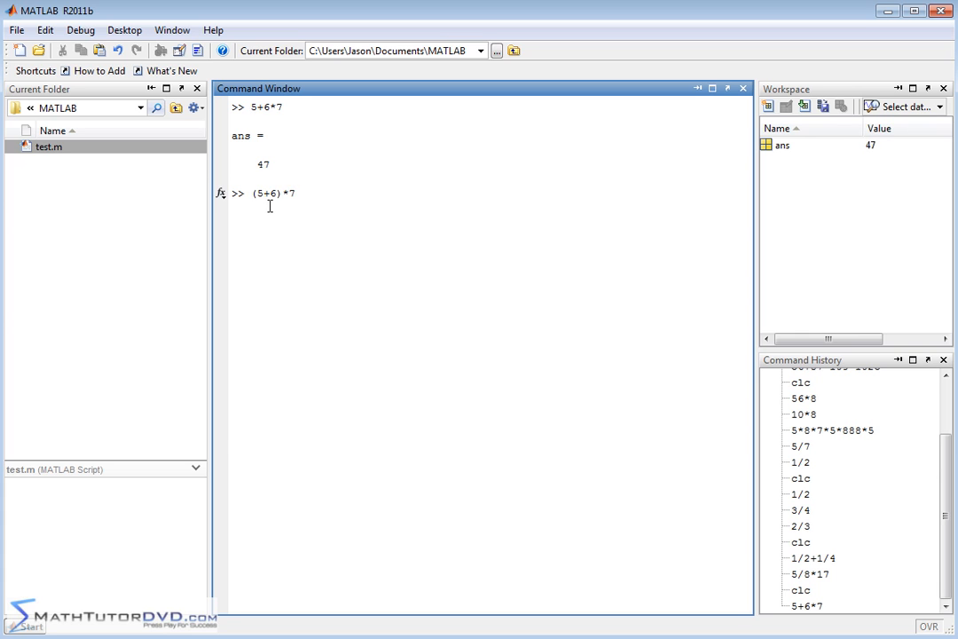
mouse_move(411, 230)
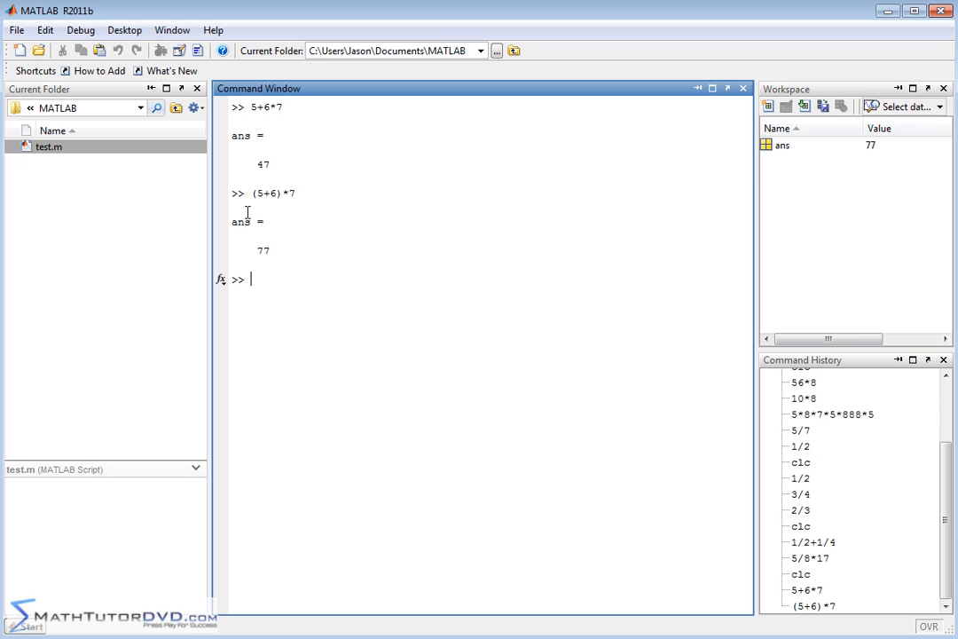
mouse_move(259, 208)
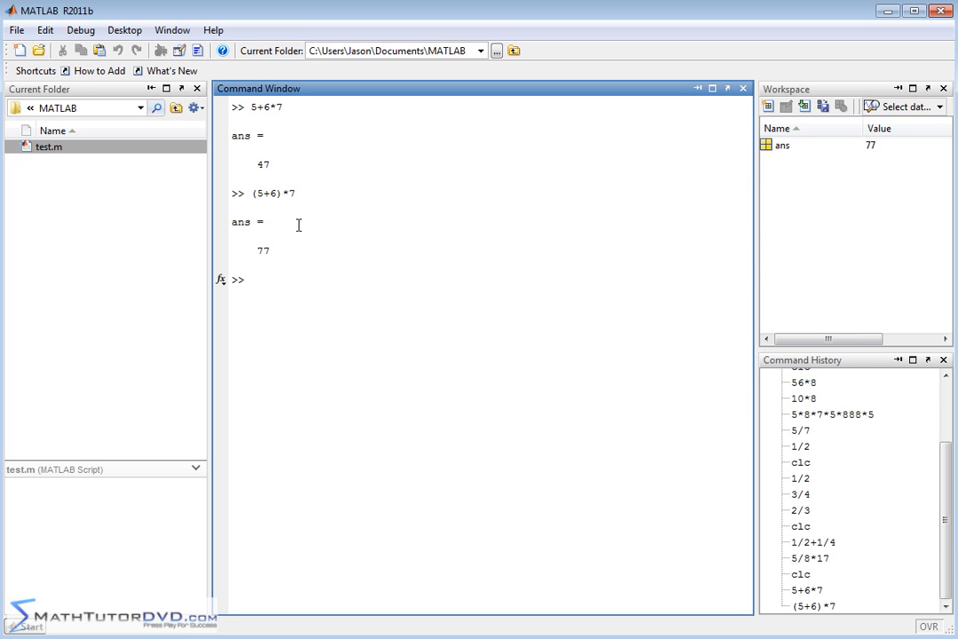
Enter the nested expression (11-17*34)/(55/8-6), which evaluates to -648
type("(")
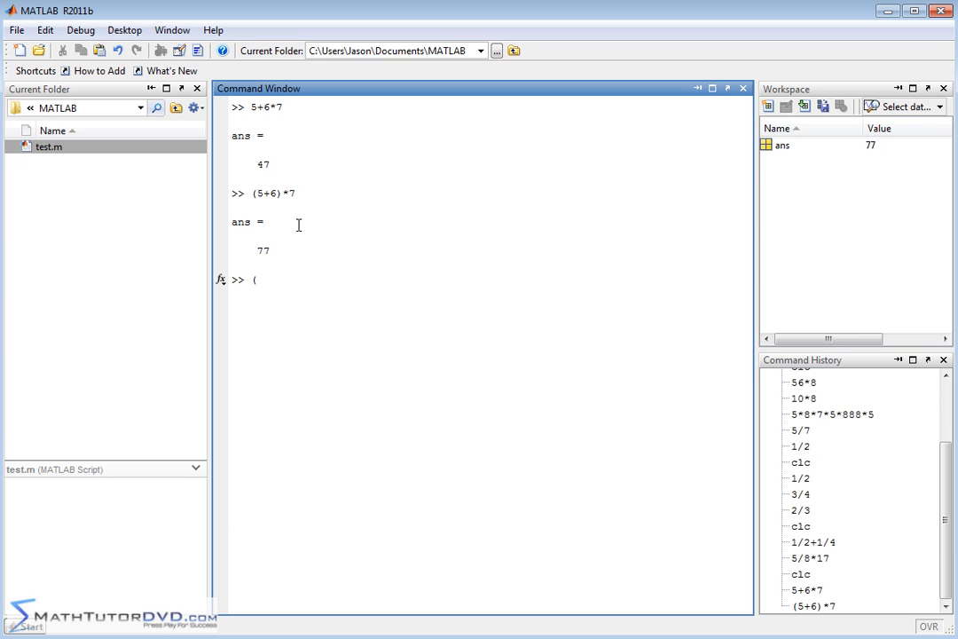
type("11-17*")
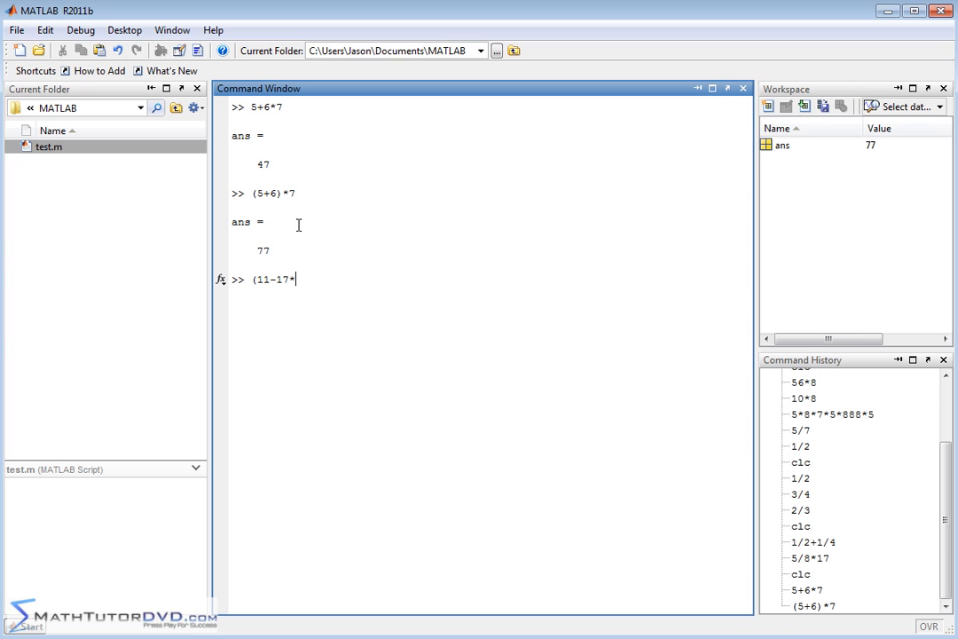
type("34)")
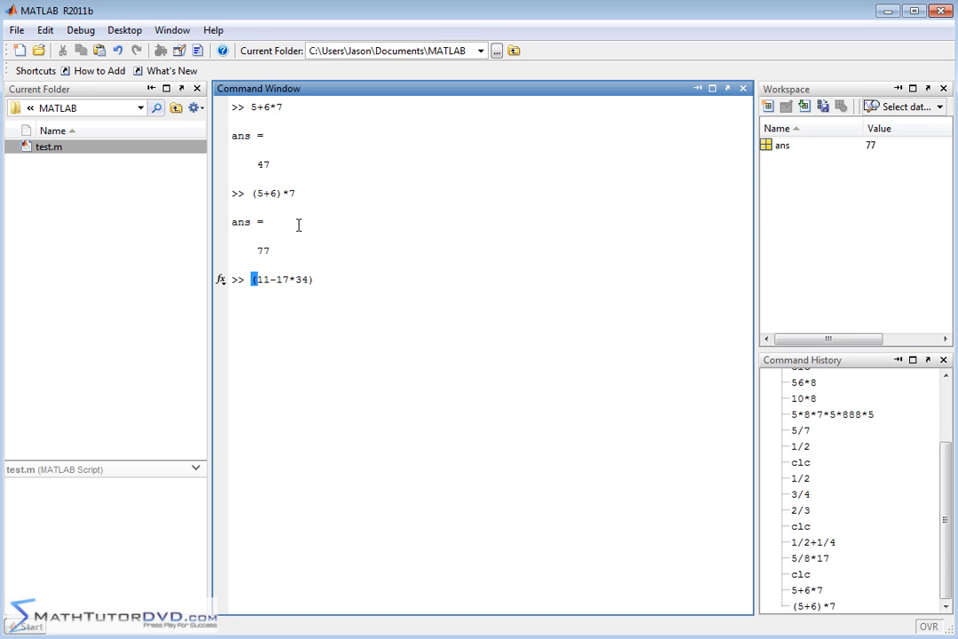
type("/")
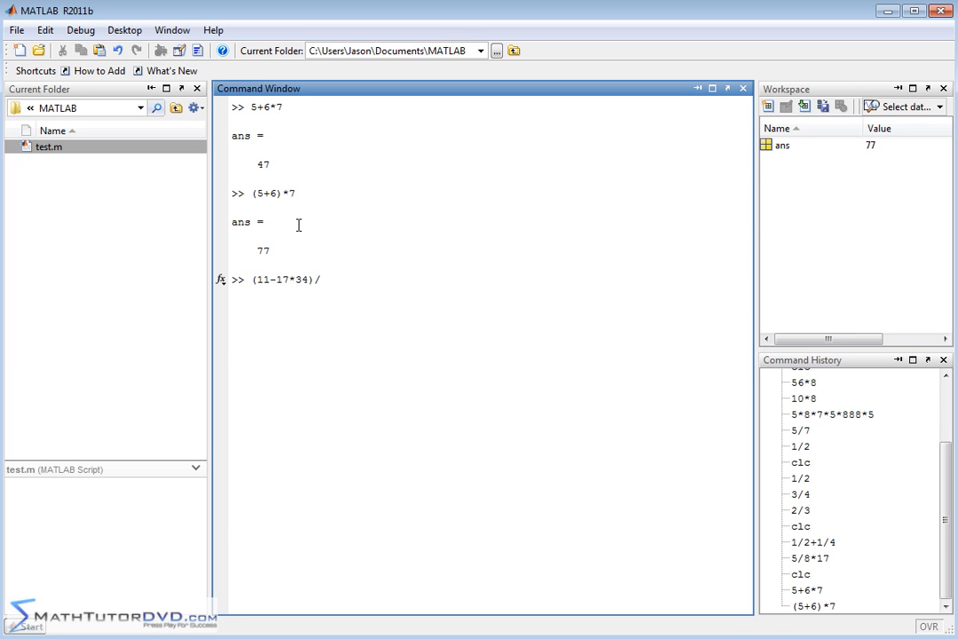
type("(")
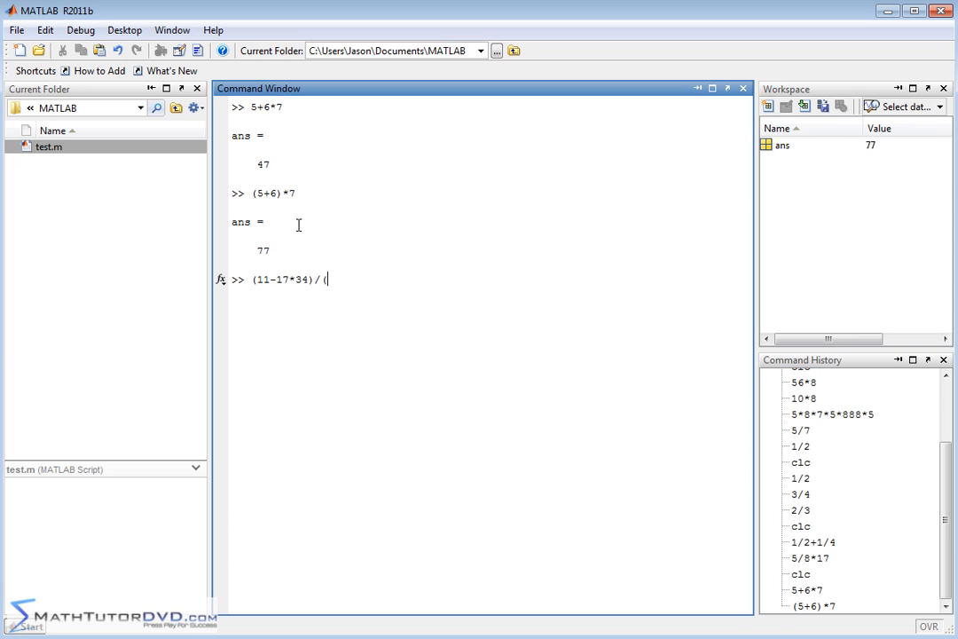
type("55/8-6")
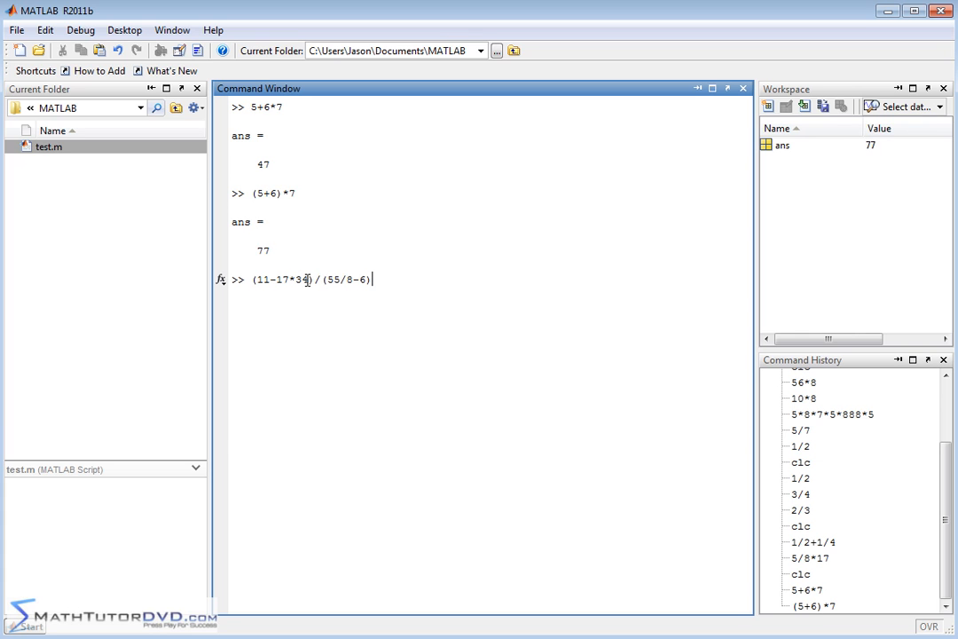
mouse_move(309, 286)
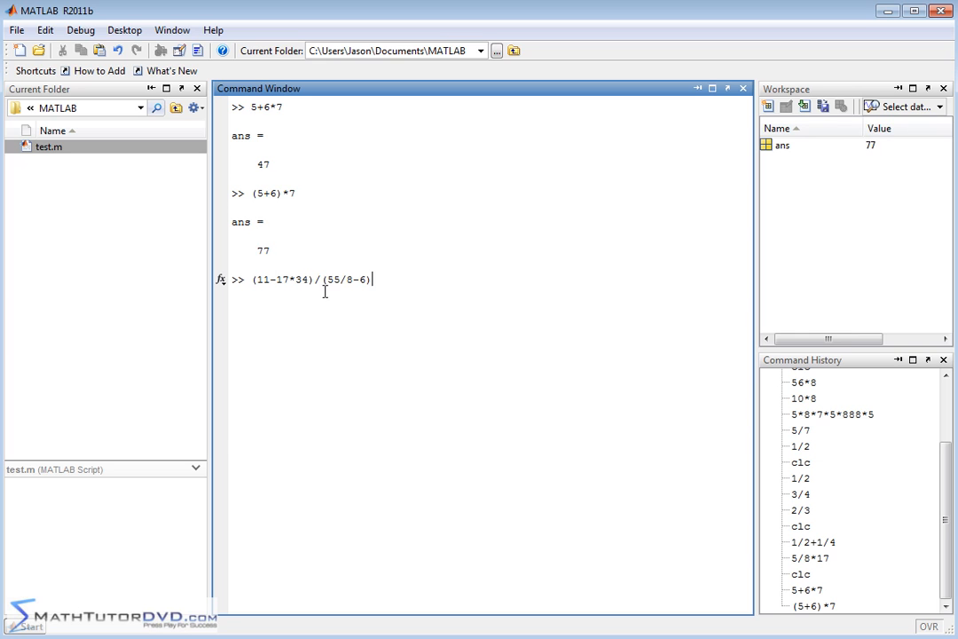
mouse_move(351, 288)
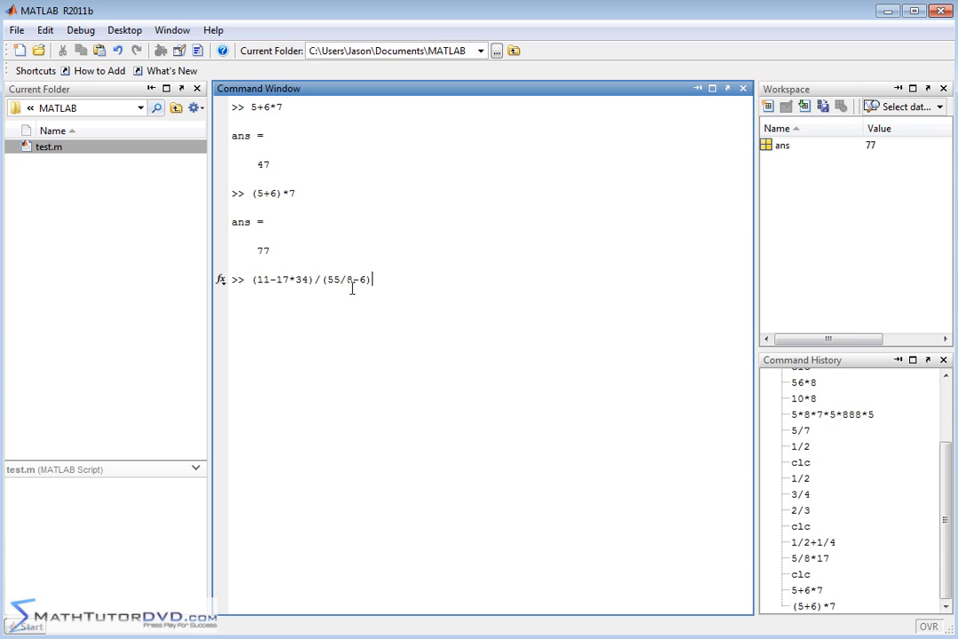
mouse_move(357, 252)
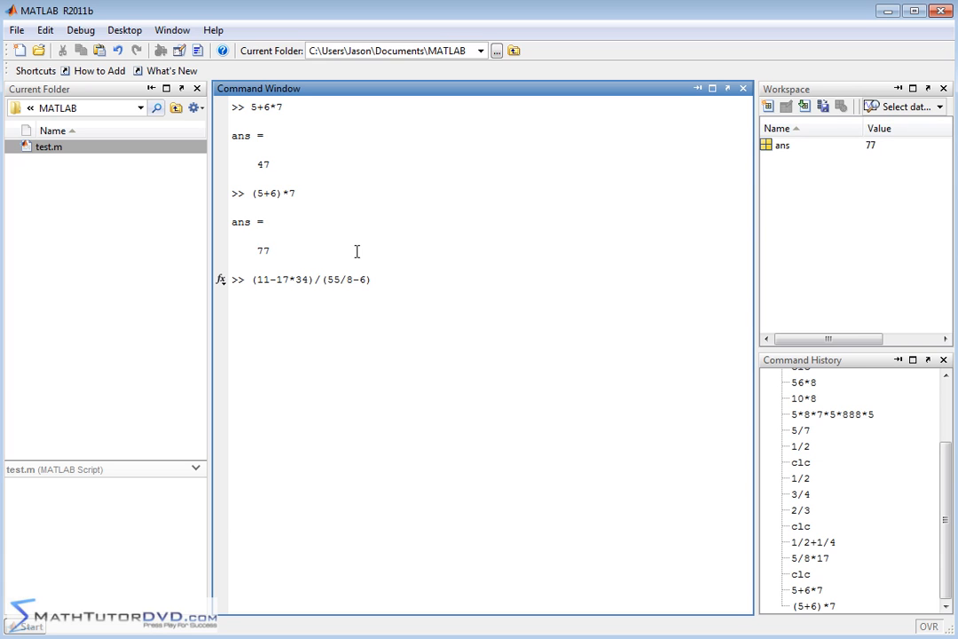
mouse_move(434, 425)
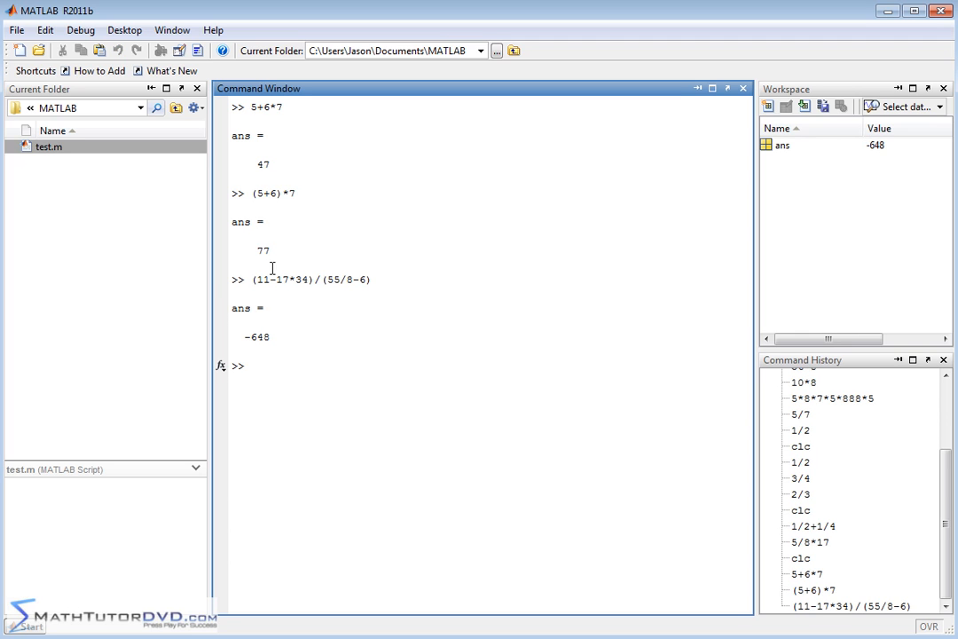
mouse_move(293, 273)
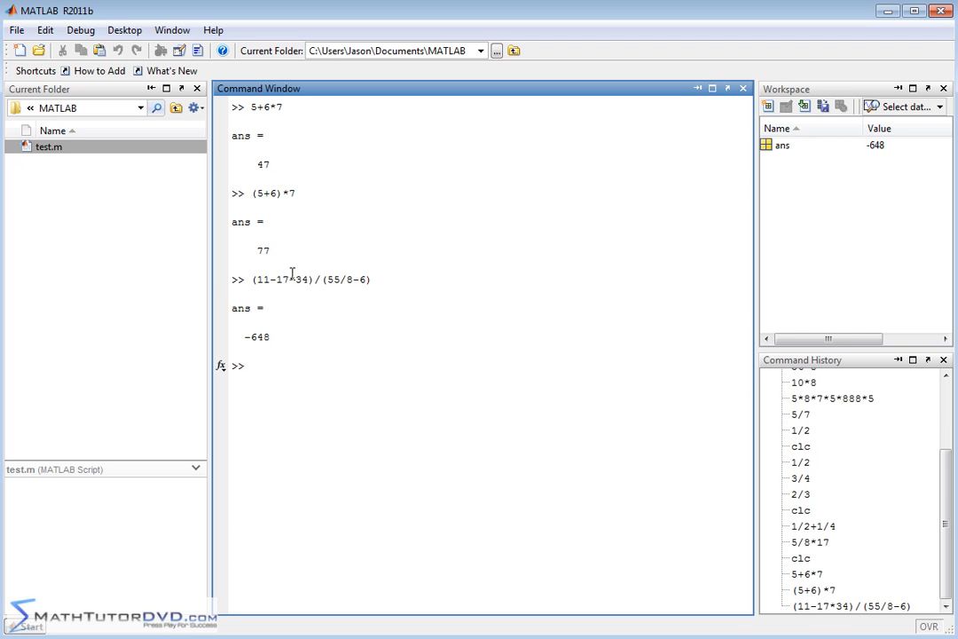
mouse_move(288, 283)
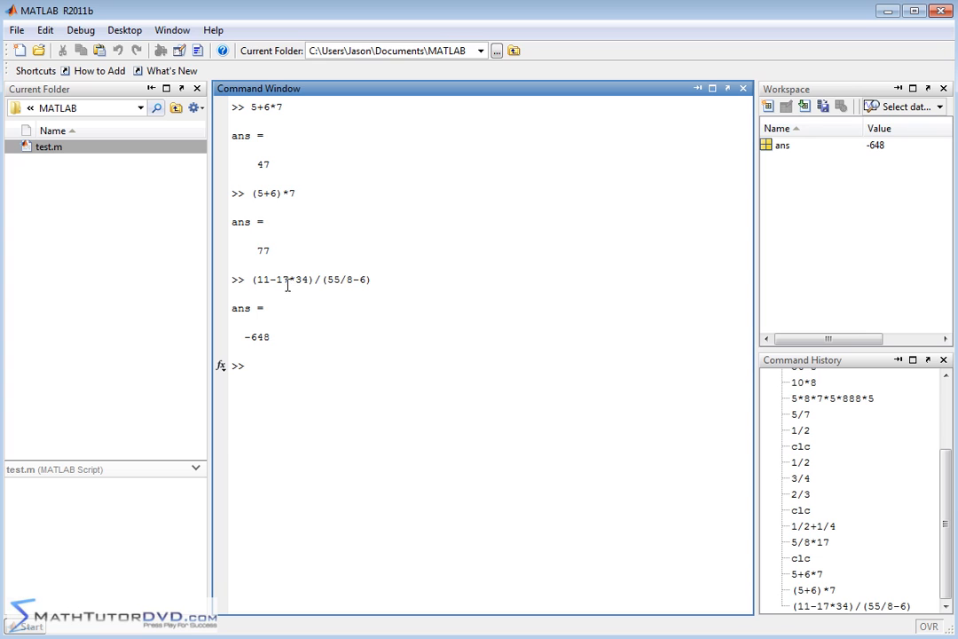
mouse_move(288, 273)
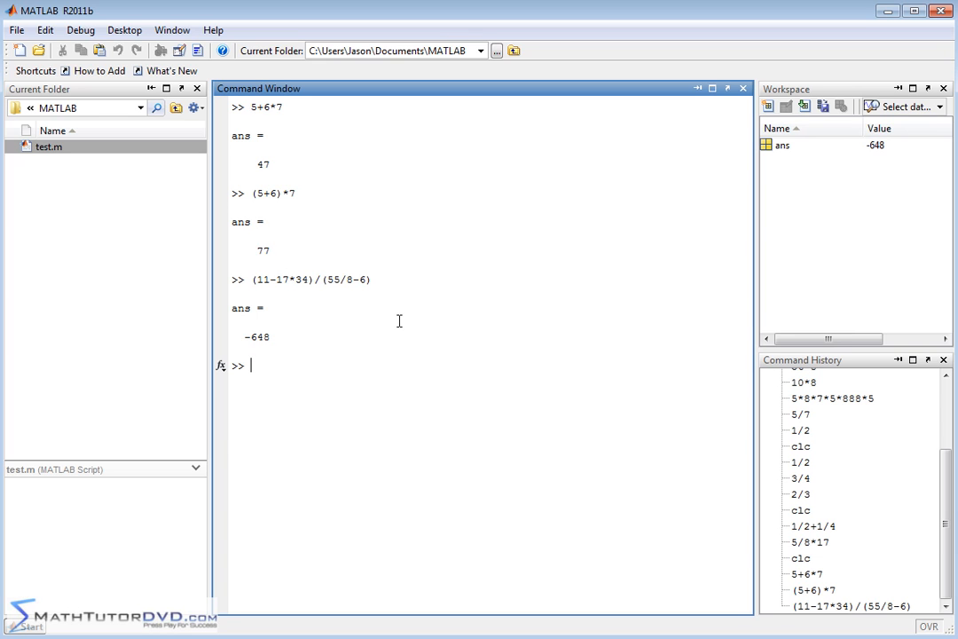
mouse_move(394, 309)
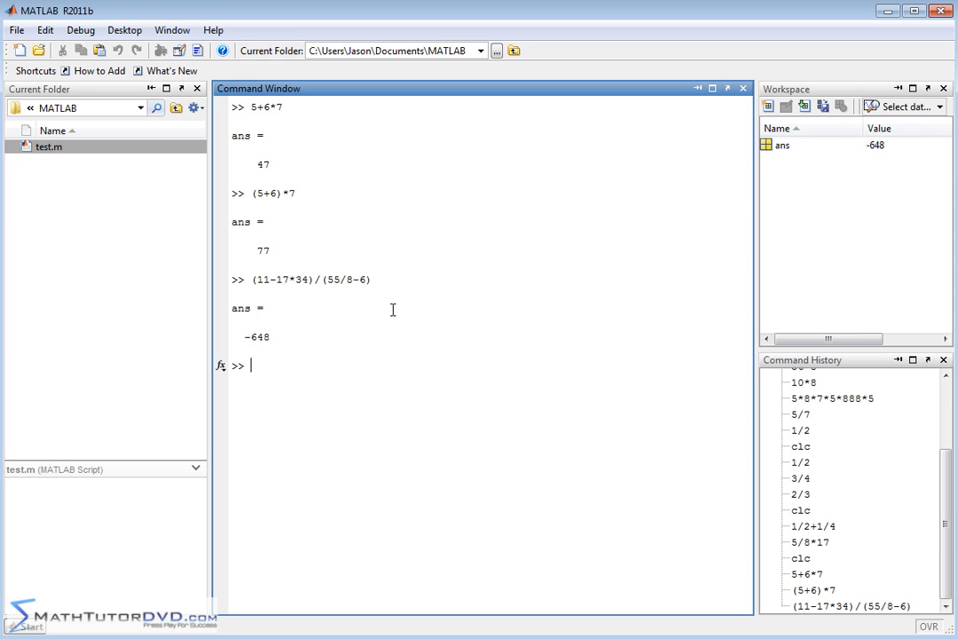
mouse_move(383, 376)
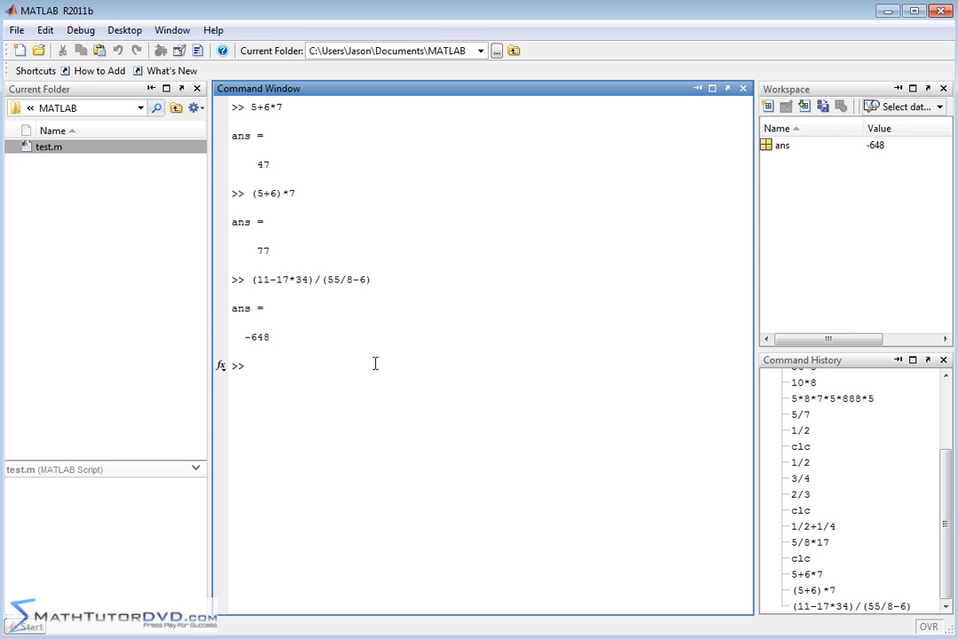
mouse_move(379, 424)
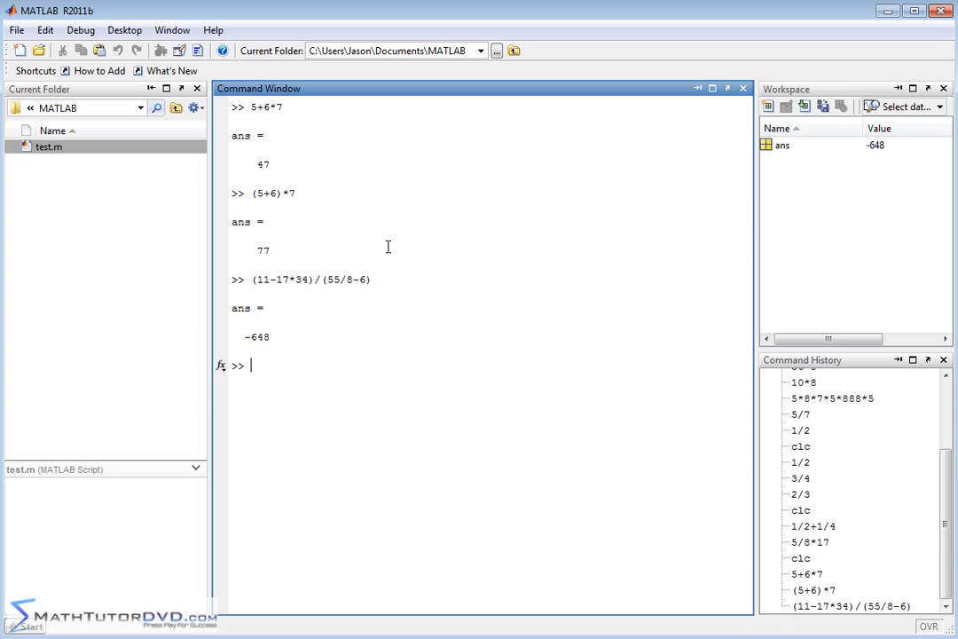
Evaluate 2/8 to get the decimal answer 0.2500
type("2/8")
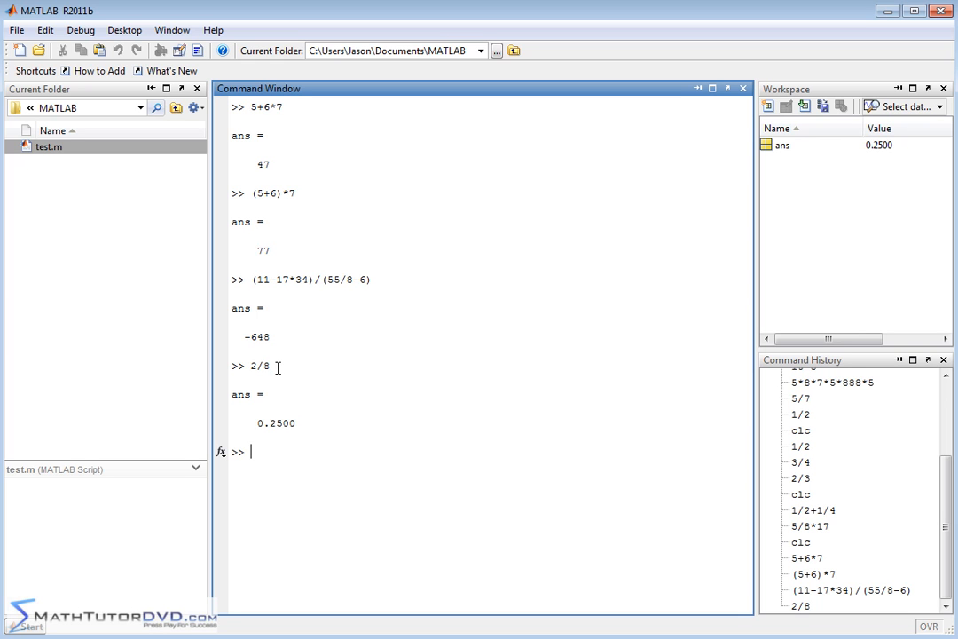
mouse_move(245, 412)
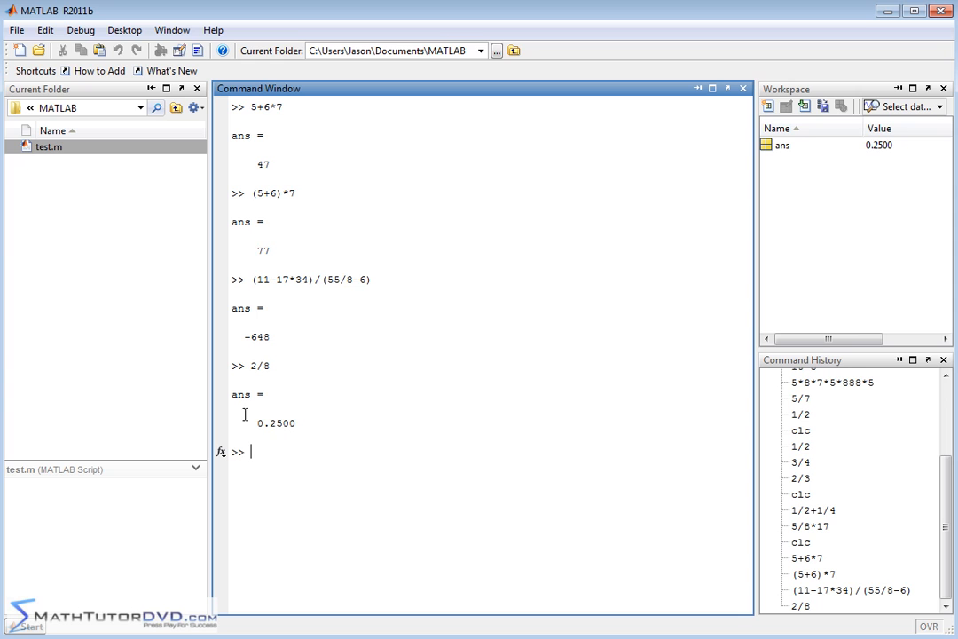
mouse_move(281, 437)
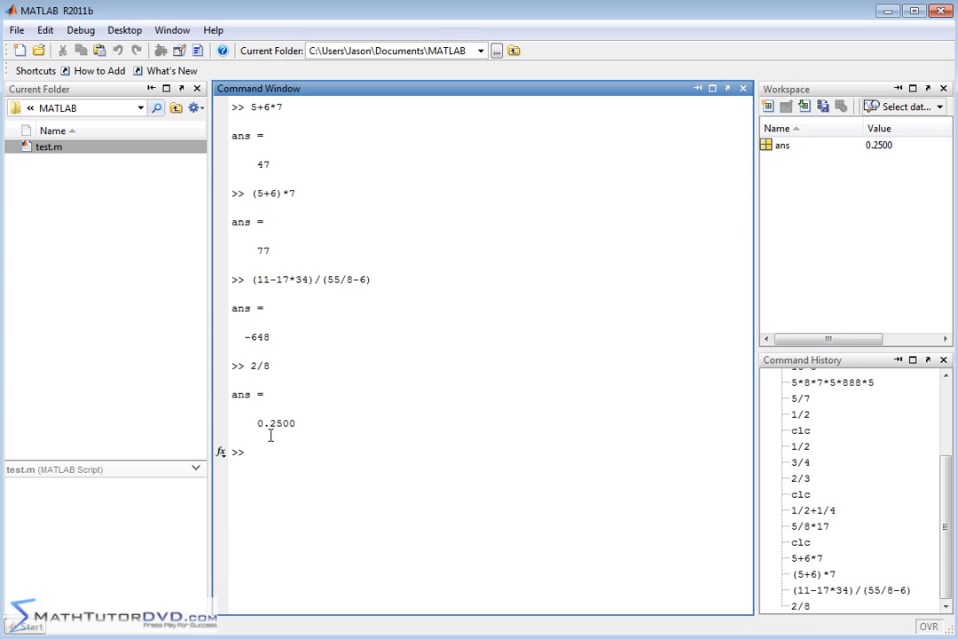
mouse_move(282, 436)
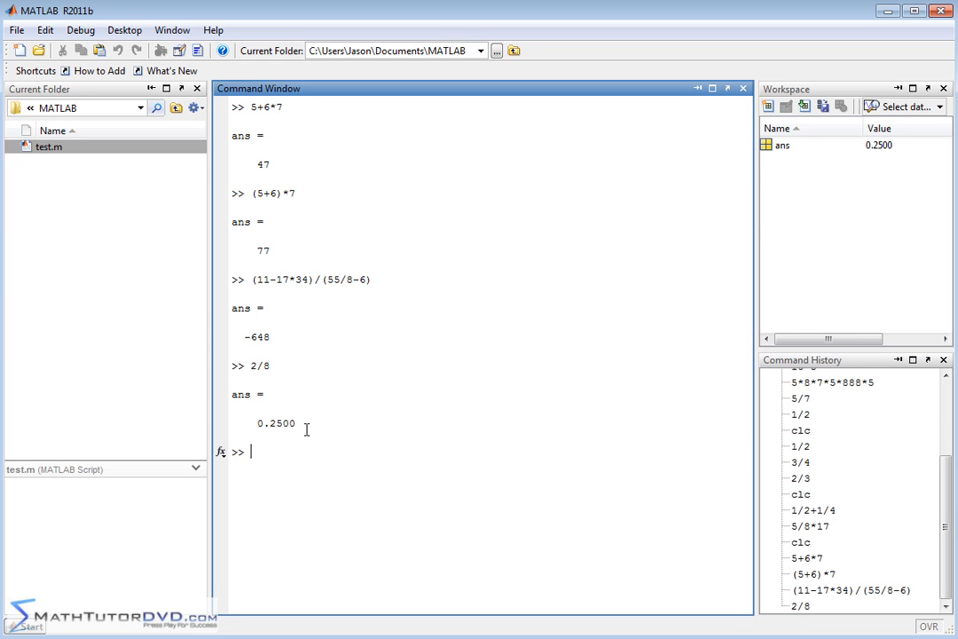
mouse_move(300, 422)
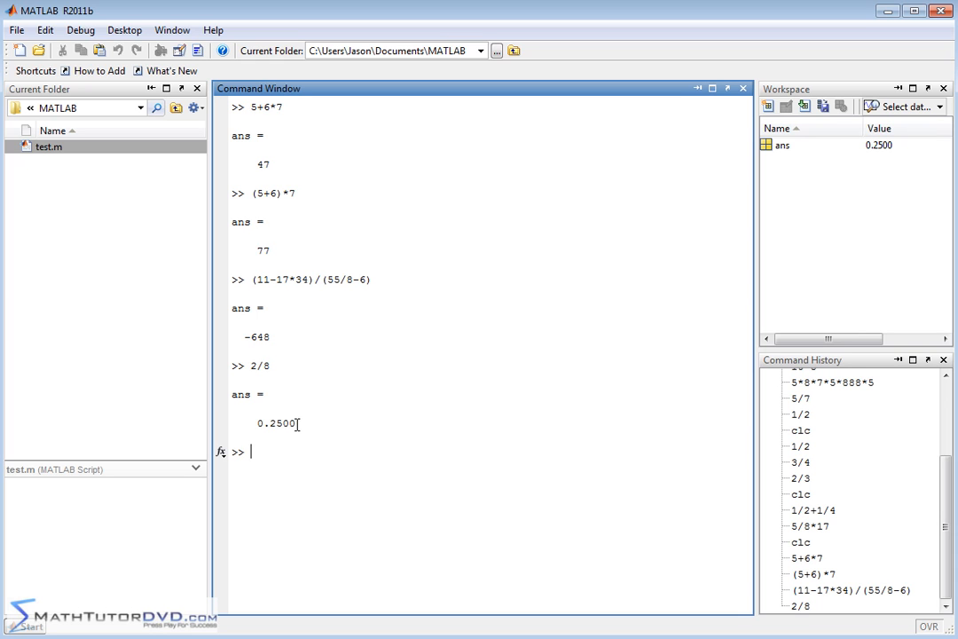
mouse_move(305, 406)
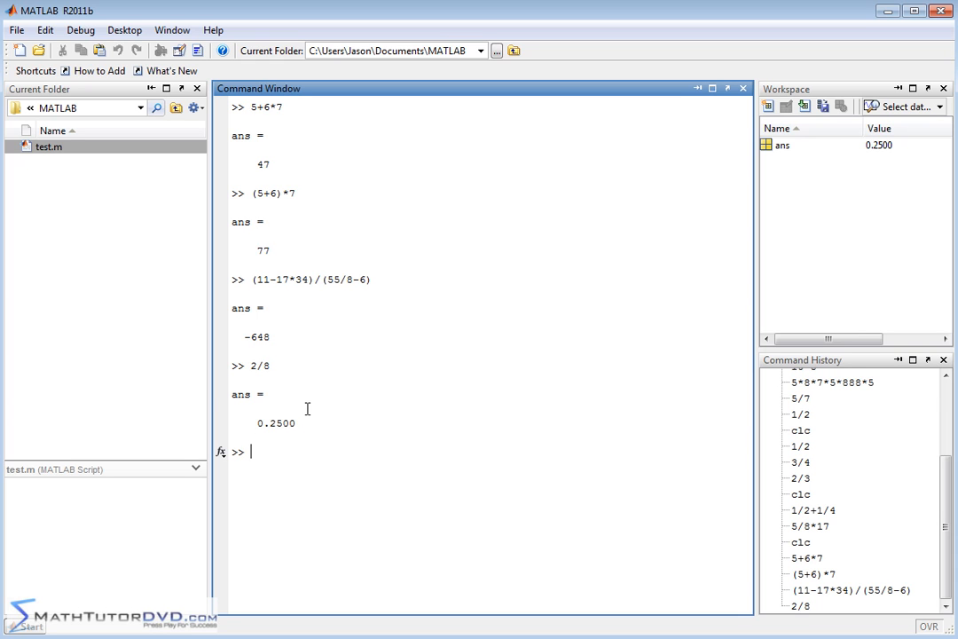
mouse_move(302, 226)
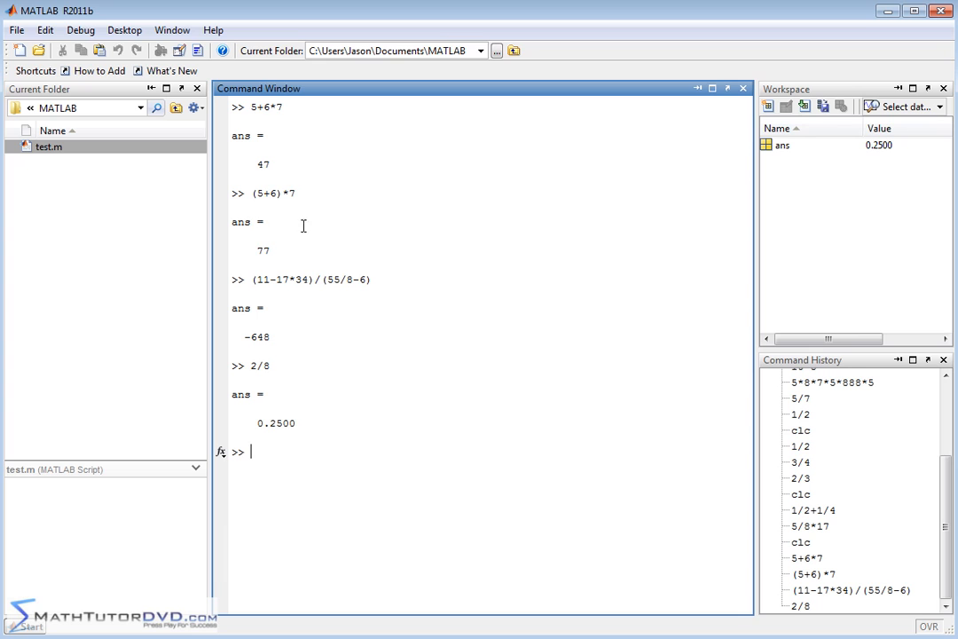
mouse_move(325, 319)
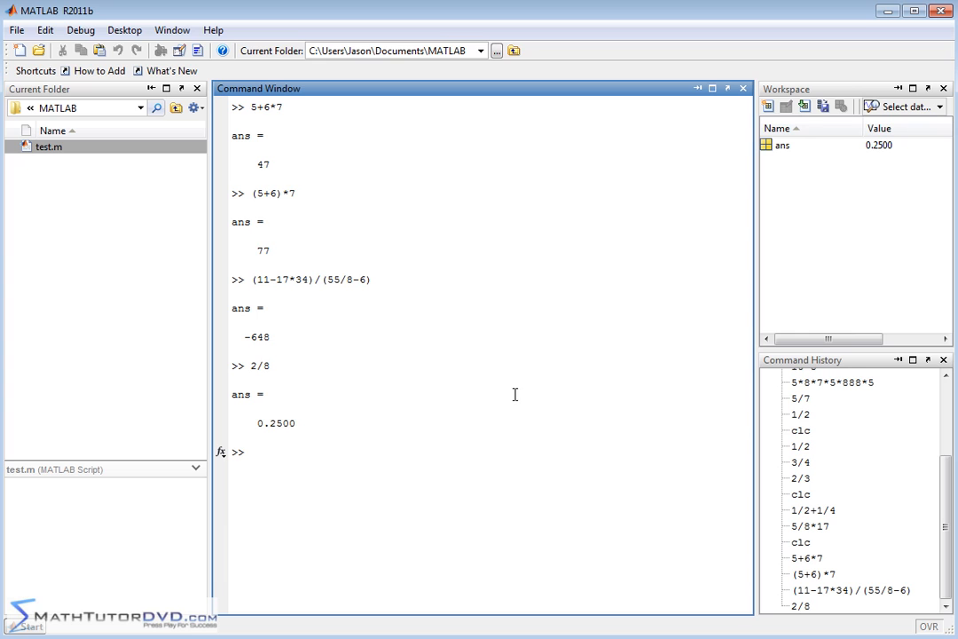
mouse_move(550, 582)
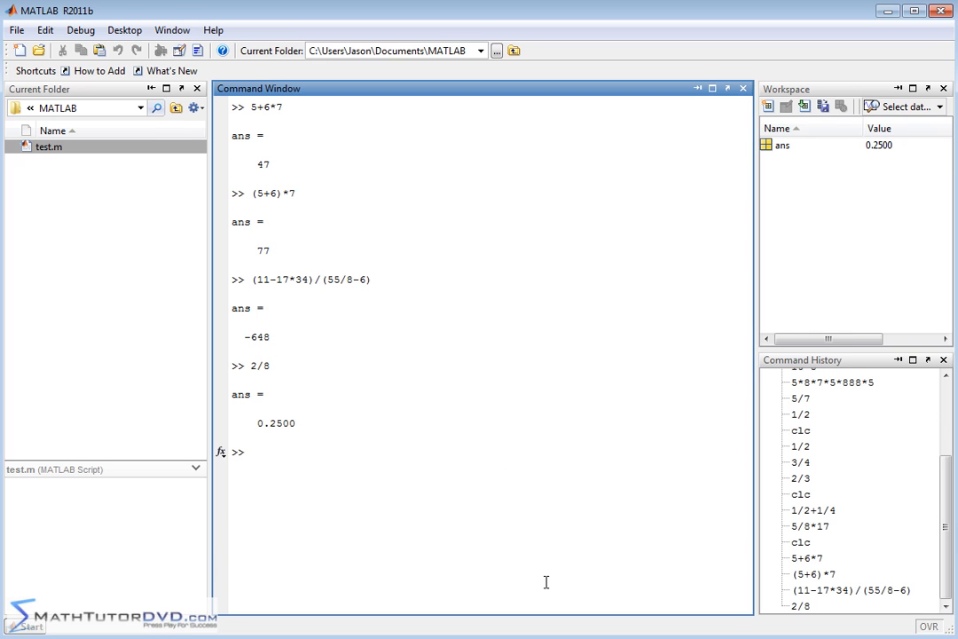